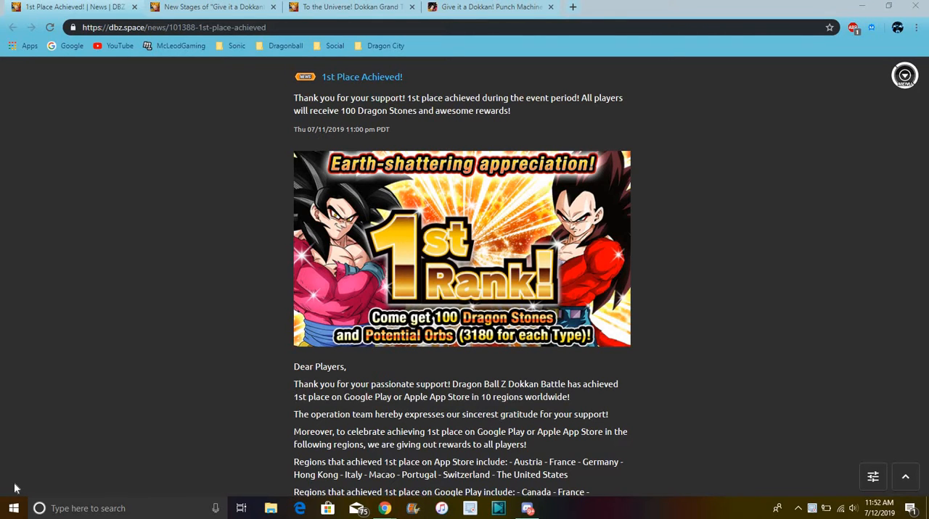
{"action": "mouse_move", "coordinate": [3, 441]}
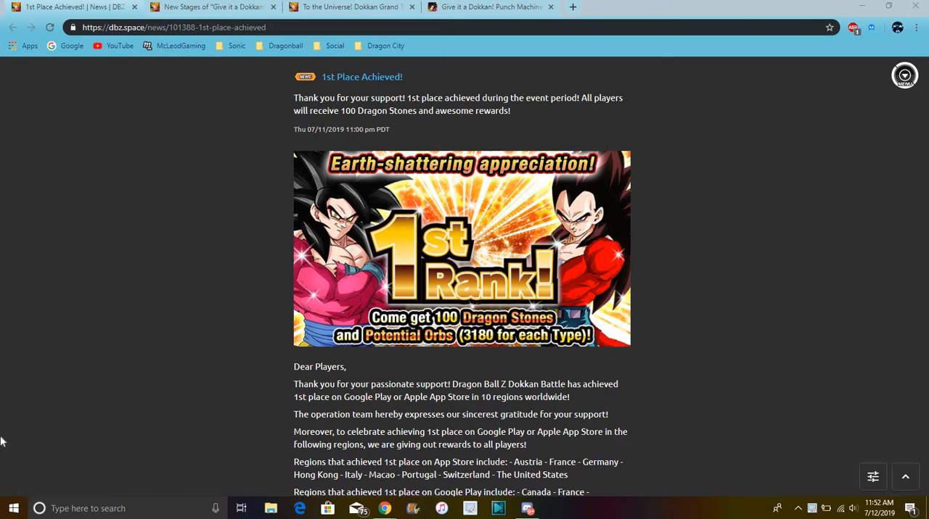
{"action": "mouse_move", "coordinate": [719, 277]}
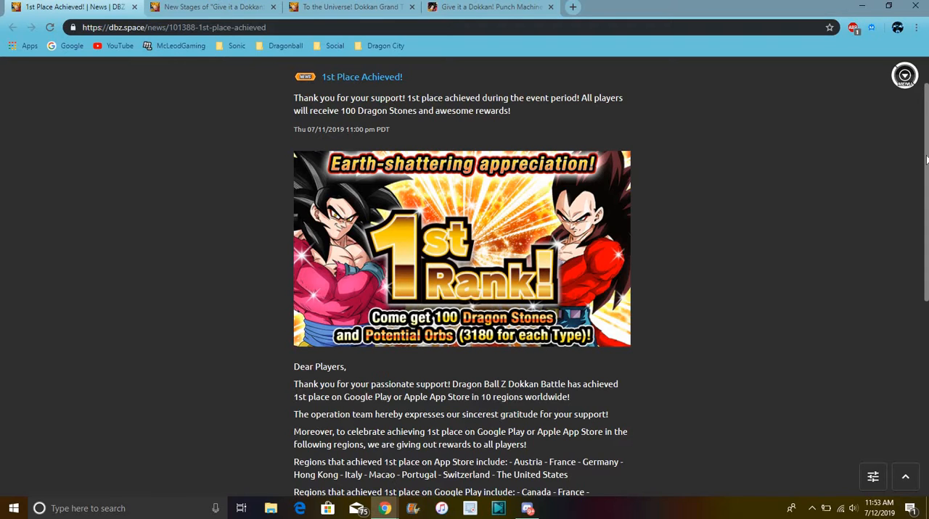
{"action": "mouse_move", "coordinate": [920, 244]}
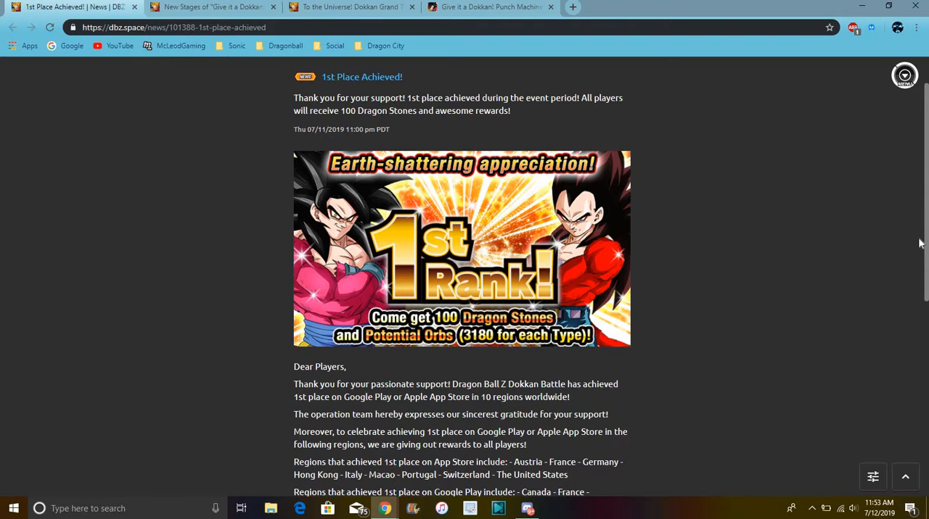
Scroll through the current news post and bring up the Punch Machine new stages notice.
{"action": "scroll", "scroll_direction": "down", "scroll_amount": 3}
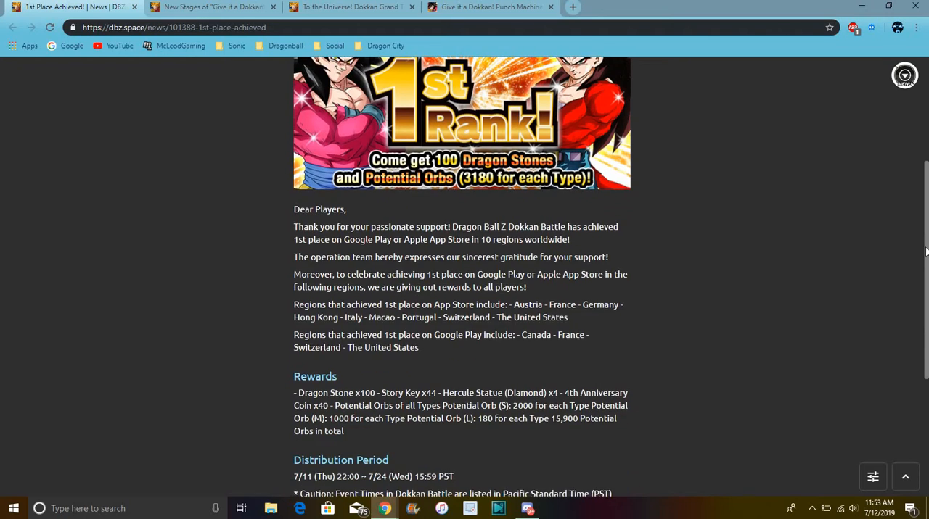
{"action": "scroll", "scroll_direction": "down", "scroll_amount": 3}
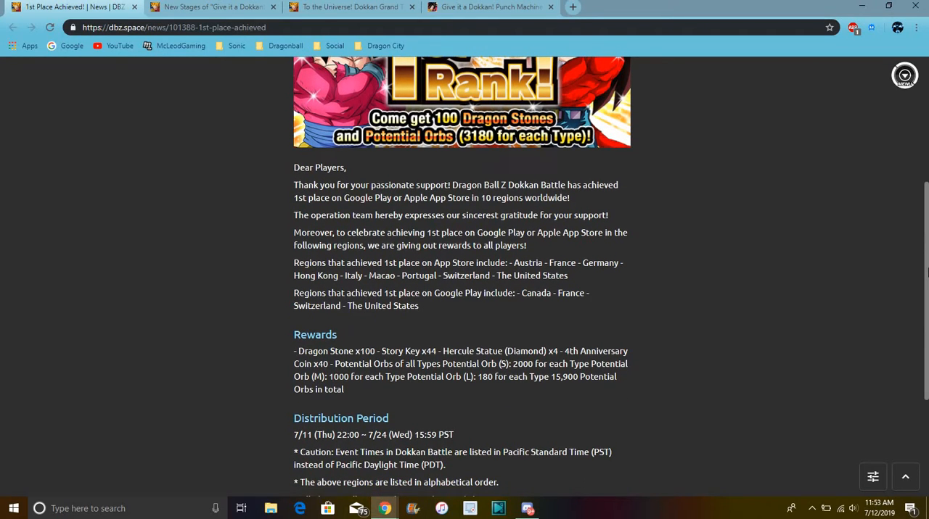
{"action": "scroll", "scroll_direction": "down", "scroll_amount": 3}
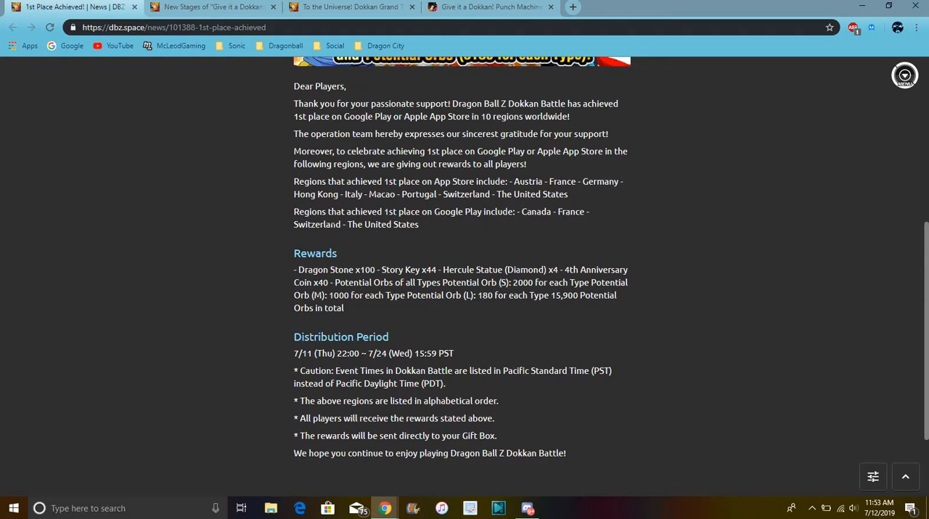
{"action": "mouse_move", "coordinate": [405, 247]}
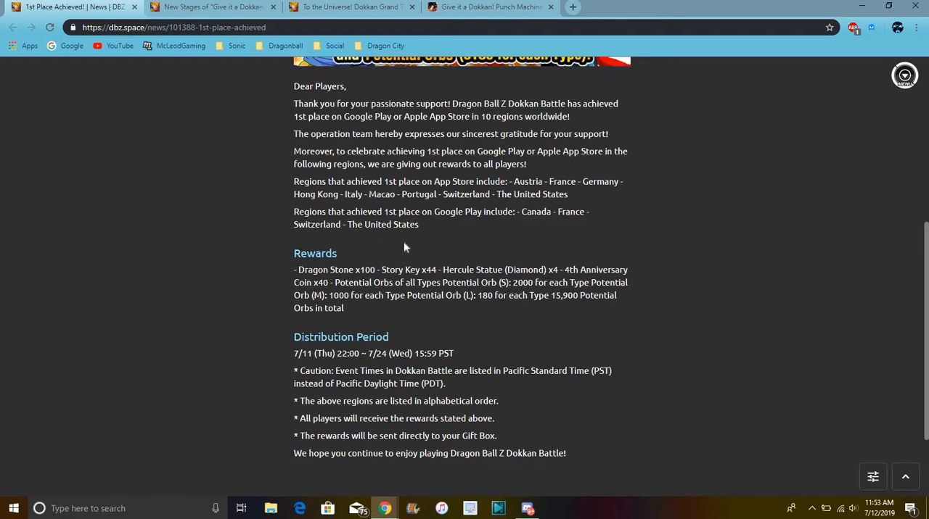
{"action": "mouse_move", "coordinate": [428, 310]}
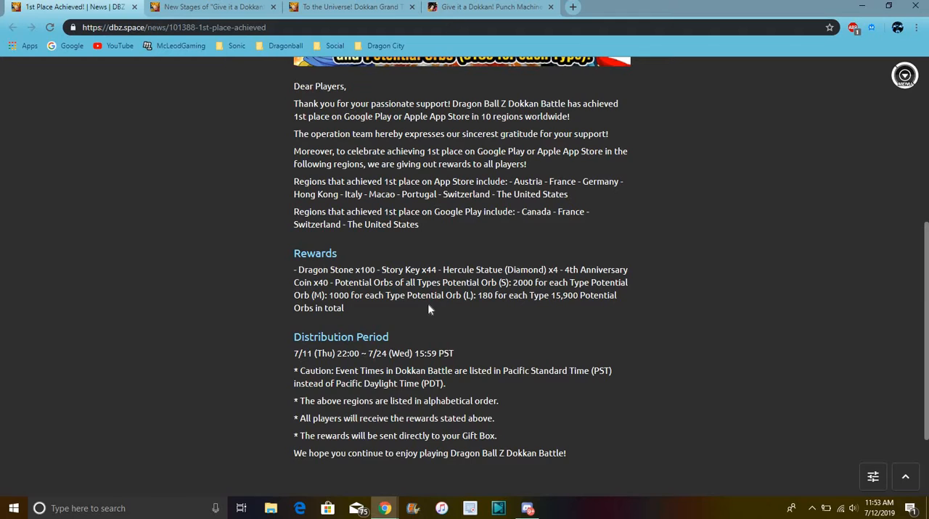
{"action": "mouse_move", "coordinate": [331, 342]}
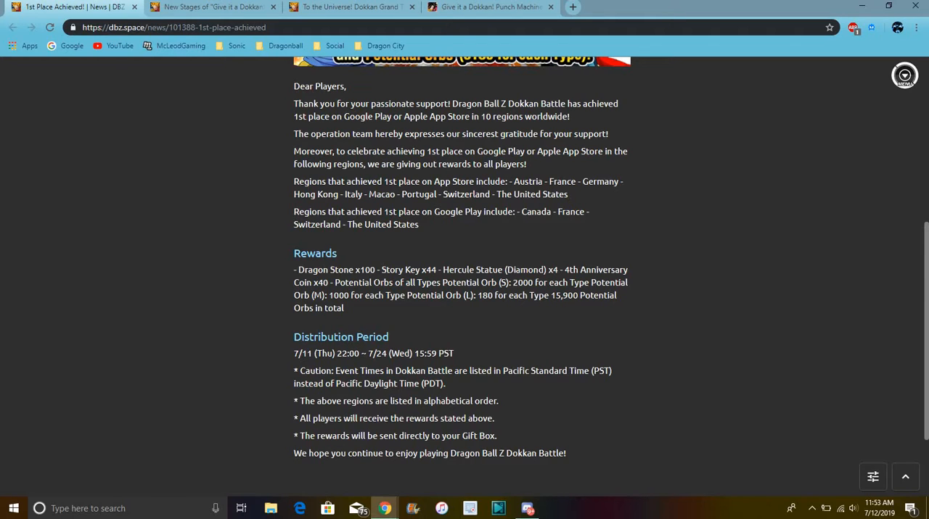
{"action": "mouse_move", "coordinate": [370, 254]}
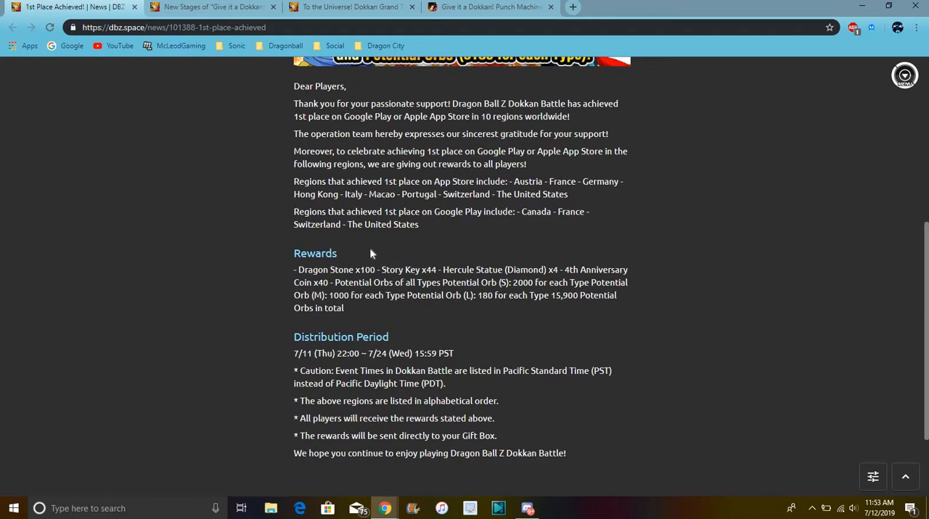
{"action": "mouse_move", "coordinate": [365, 250]}
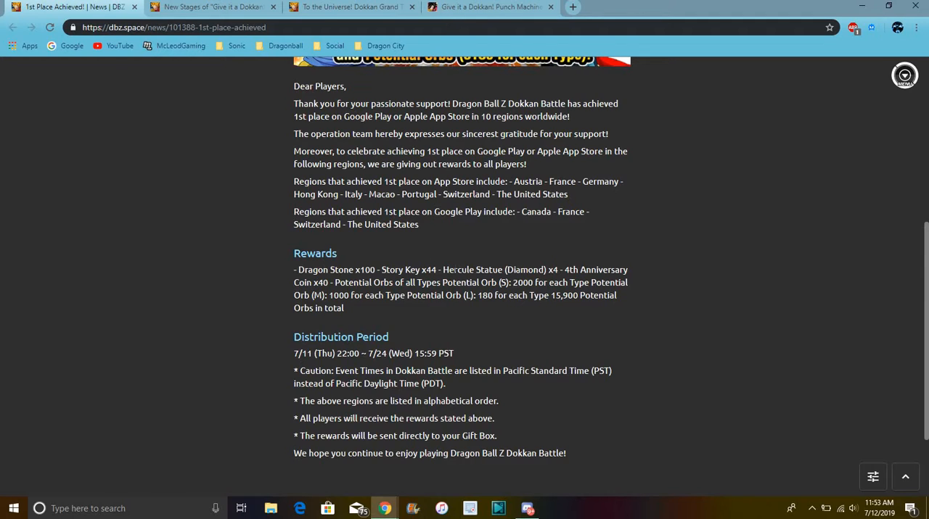
{"action": "mouse_move", "coordinate": [437, 247]}
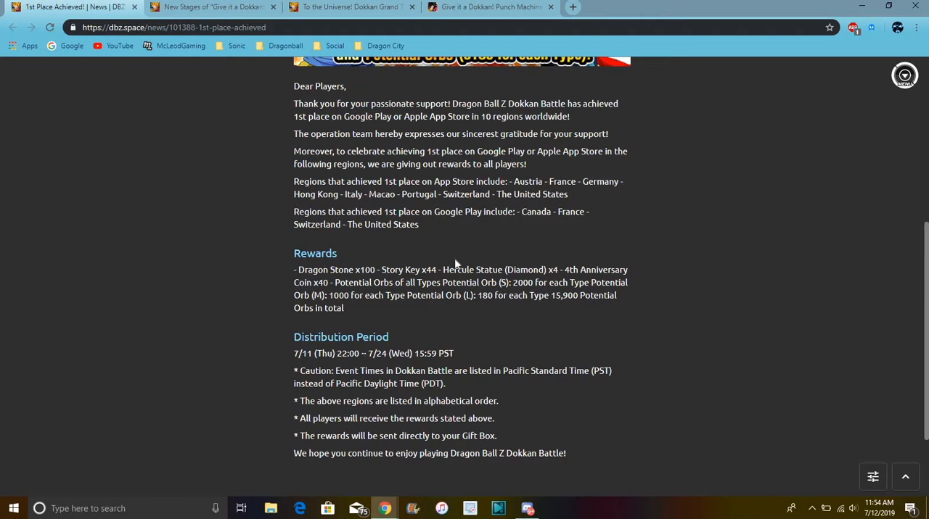
{"action": "mouse_move", "coordinate": [566, 282]}
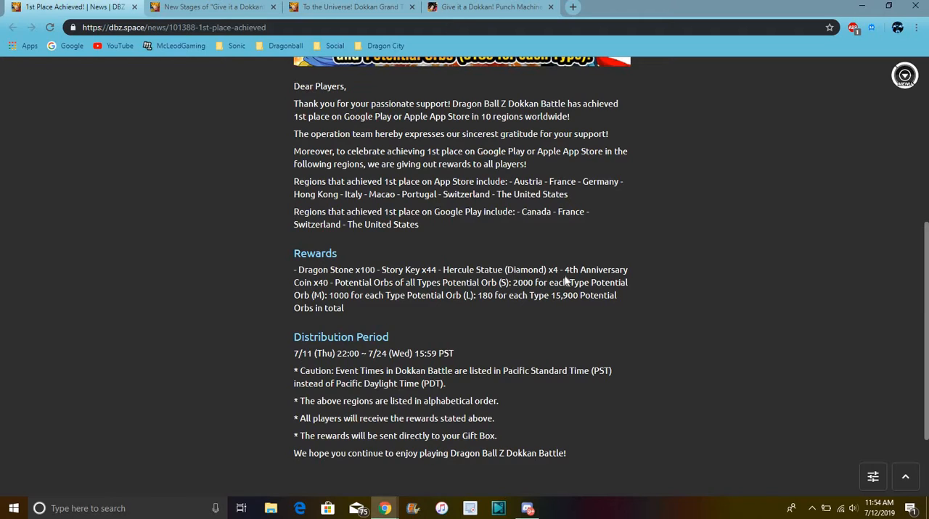
{"action": "mouse_move", "coordinate": [548, 247]}
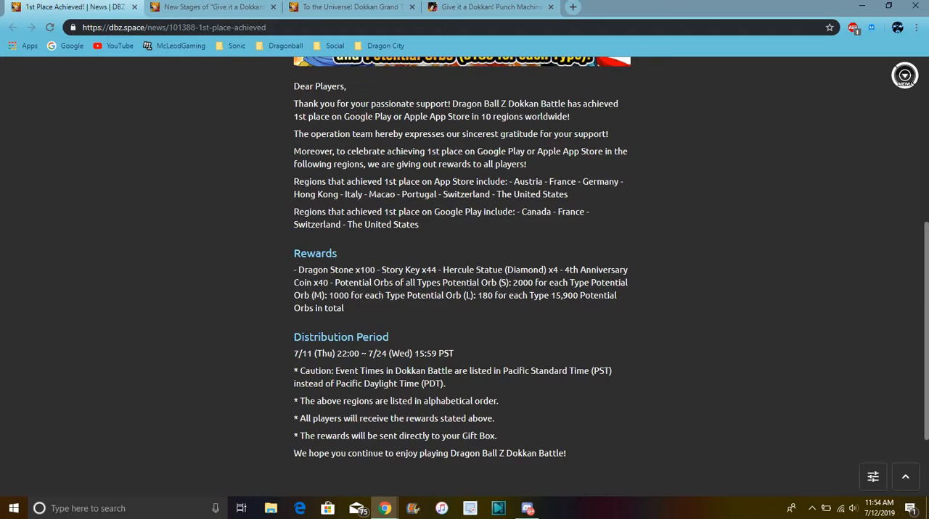
{"action": "mouse_move", "coordinate": [486, 315]}
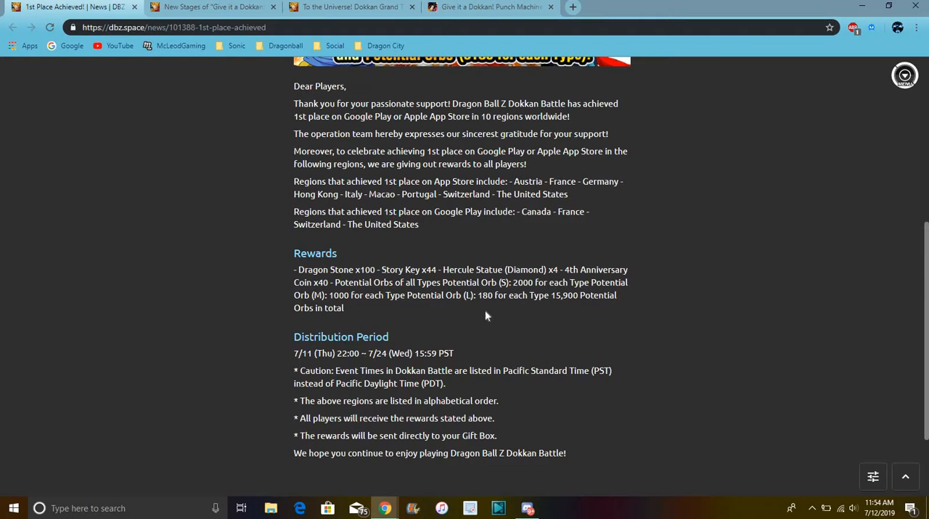
{"action": "mouse_move", "coordinate": [524, 328]}
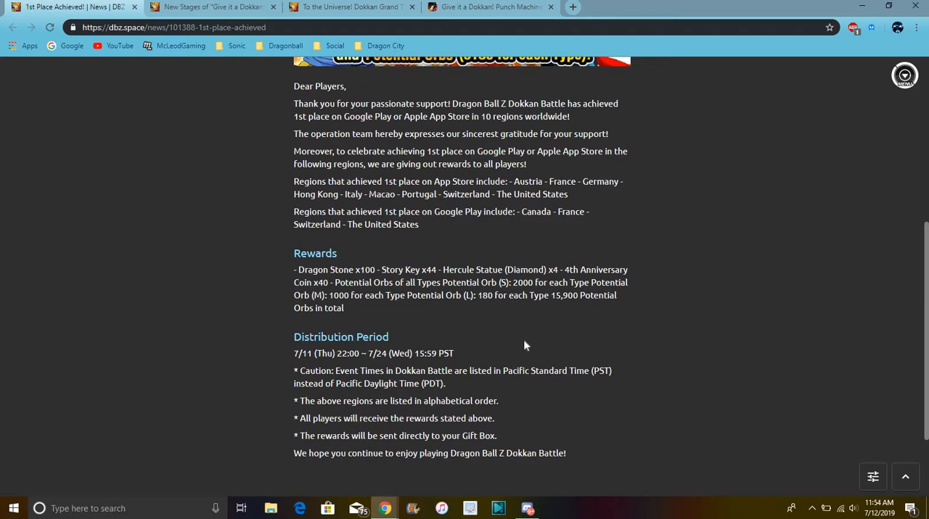
{"action": "mouse_move", "coordinate": [575, 295]}
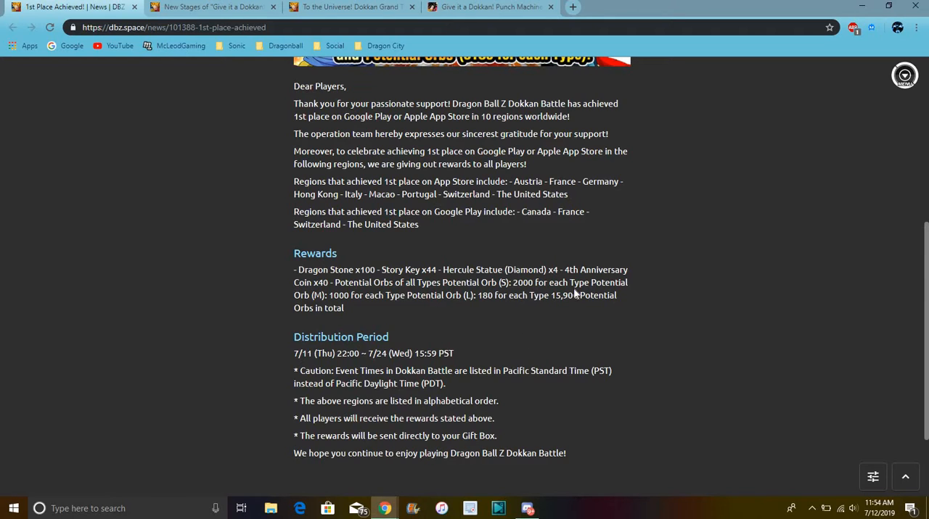
{"action": "mouse_move", "coordinate": [551, 325]}
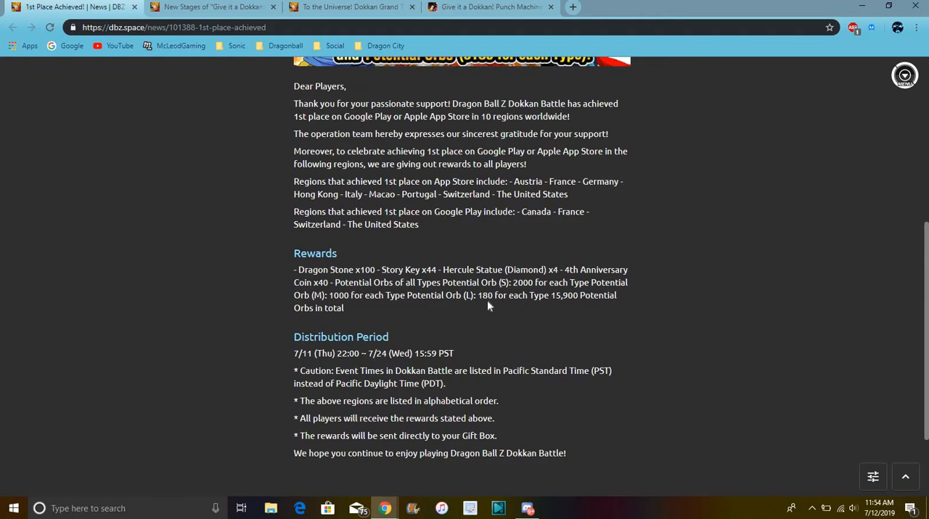
{"action": "mouse_move", "coordinate": [499, 296]}
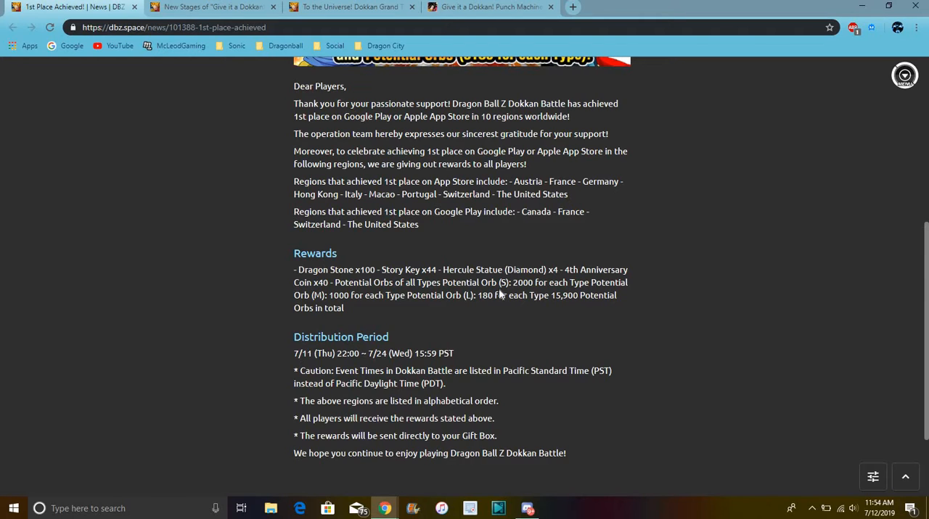
{"action": "mouse_move", "coordinate": [551, 307]}
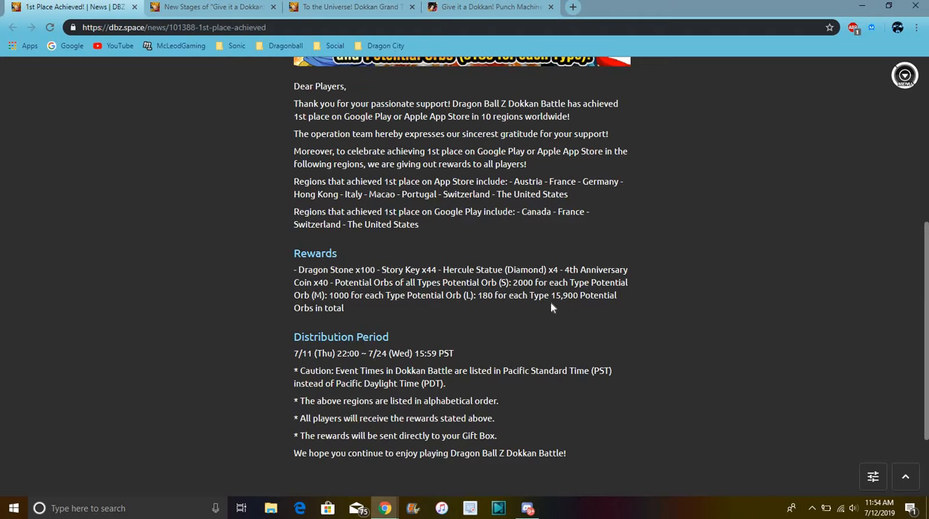
{"action": "mouse_move", "coordinate": [317, 319]}
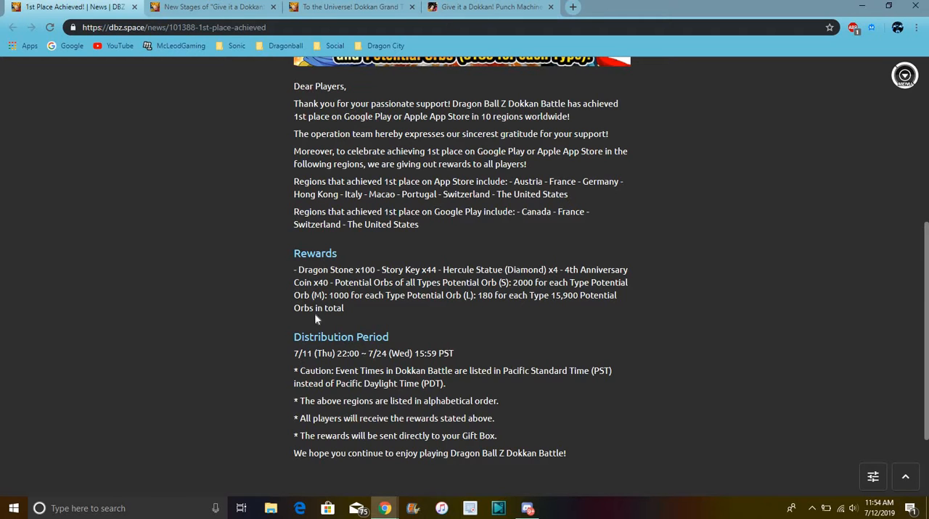
{"action": "scroll", "scroll_direction": "up", "scroll_amount": 3}
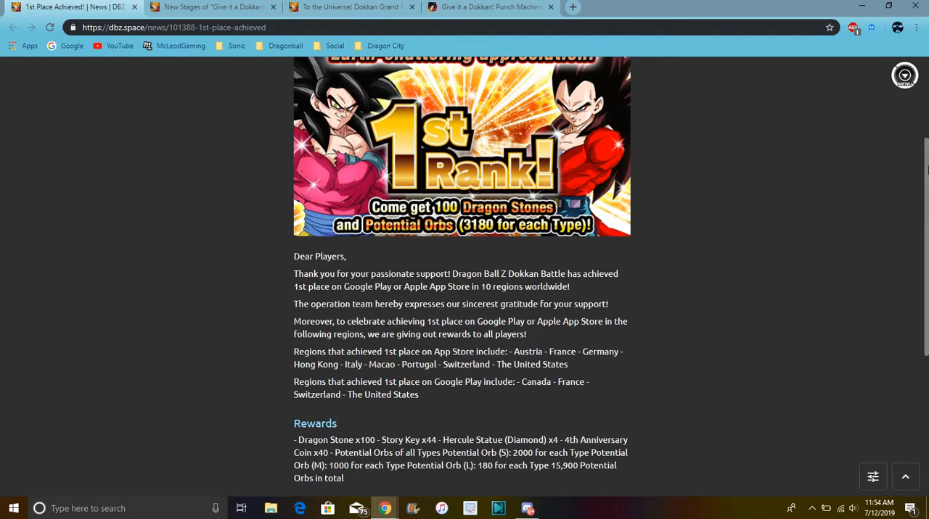
{"action": "scroll", "scroll_direction": "up", "scroll_amount": 3}
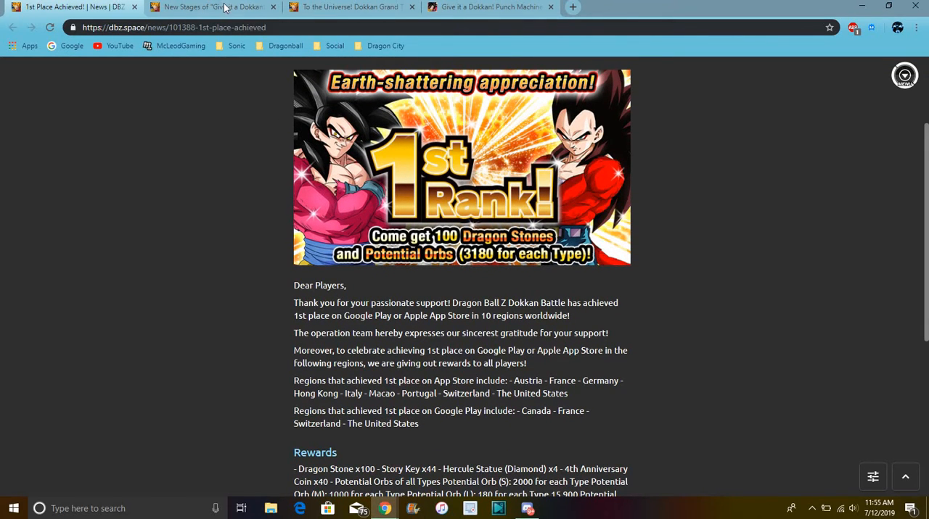
{"action": "left_click", "coordinate": [210, 6]}
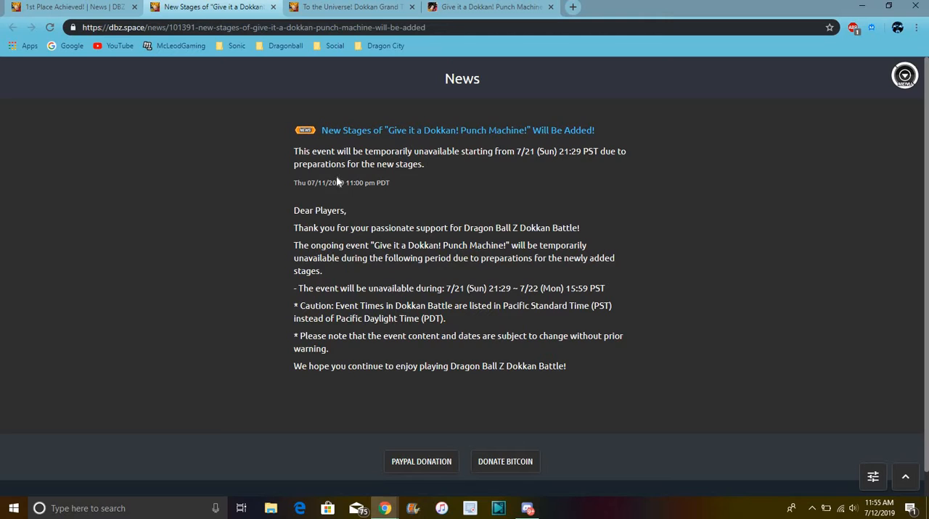
{"action": "mouse_move", "coordinate": [355, 224]}
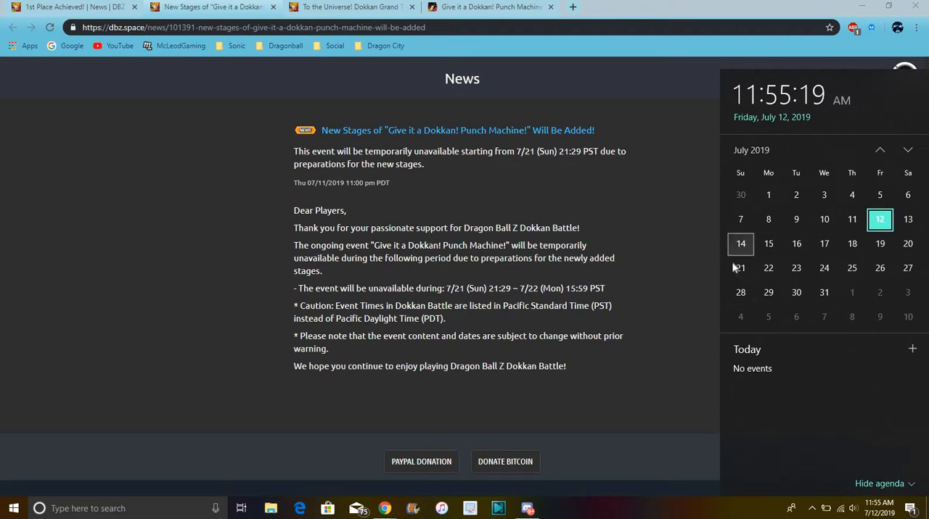
{"action": "mouse_move", "coordinate": [694, 217]}
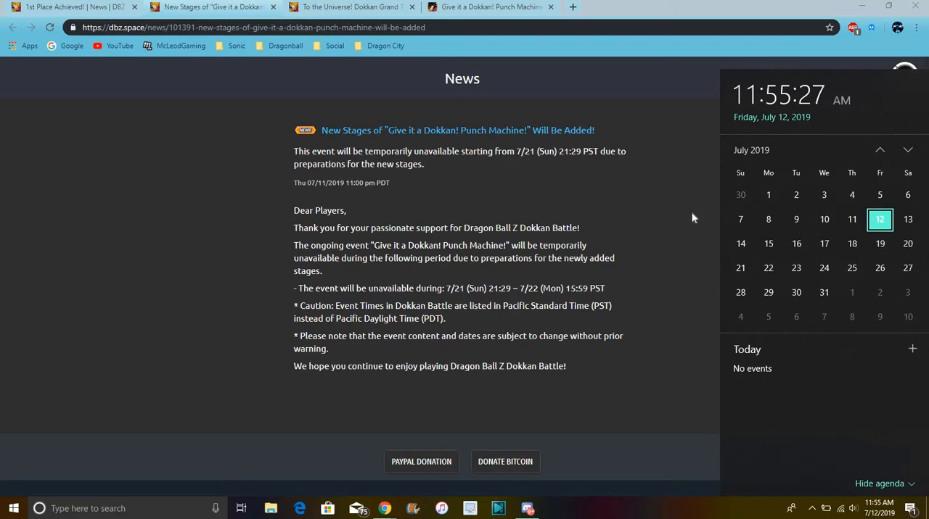
{"action": "mouse_move", "coordinate": [342, 87]}
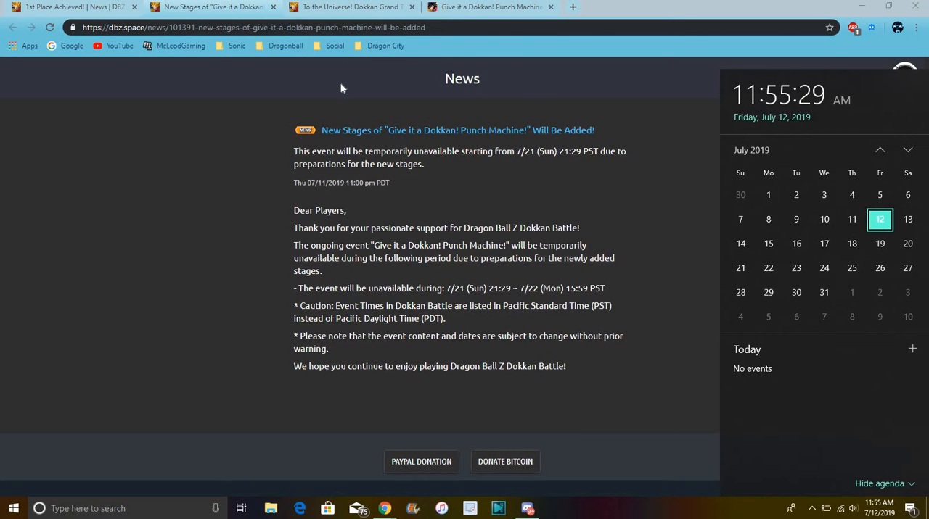
Switch to the 'To the Universe! Dokkan Grand Tour' missions article.
{"action": "left_click", "coordinate": [348, 6]}
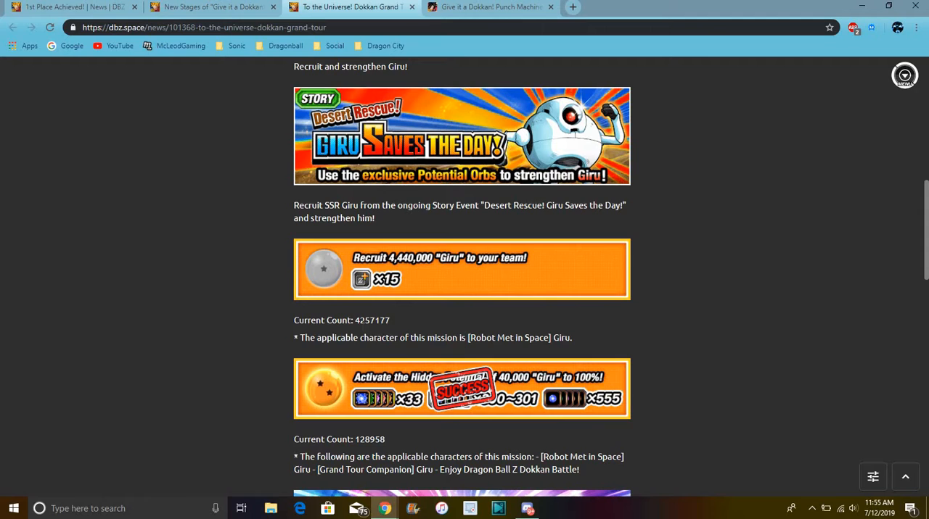
{"action": "mouse_move", "coordinate": [399, 306]}
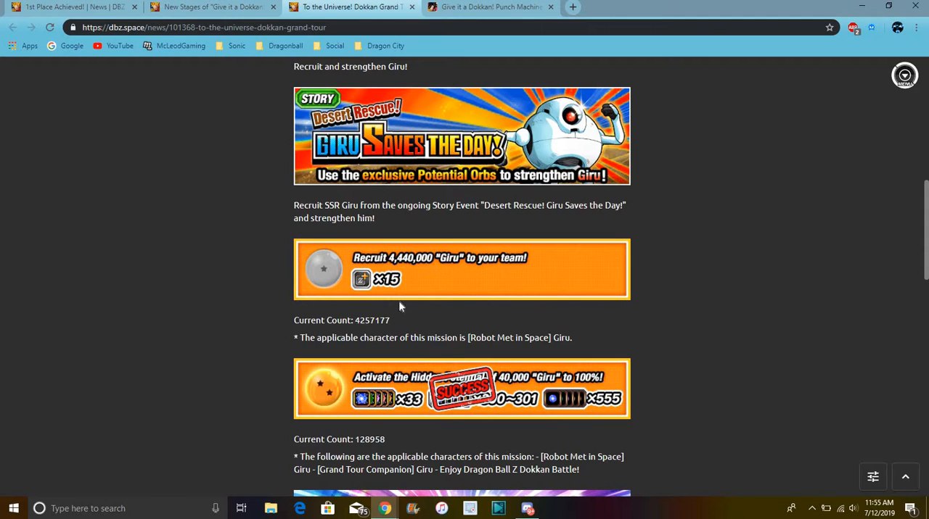
{"action": "mouse_move", "coordinate": [331, 383]}
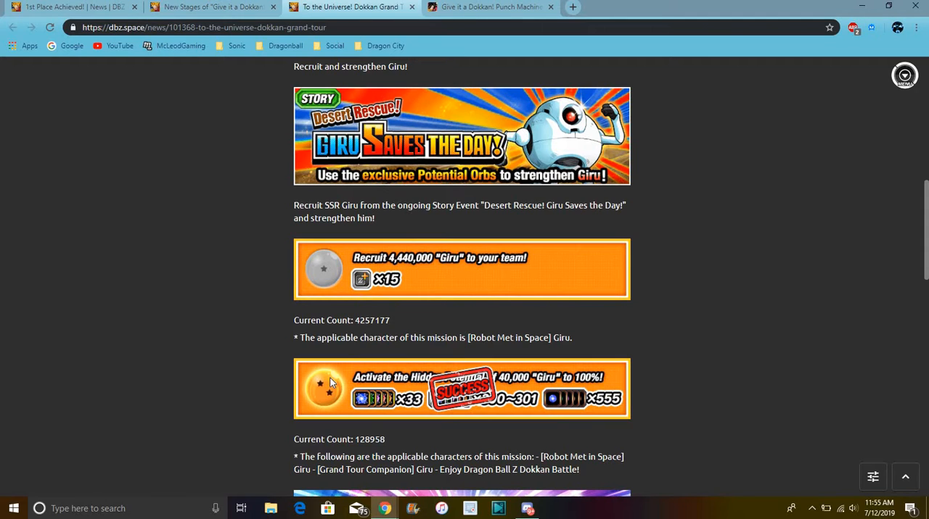
{"action": "mouse_move", "coordinate": [629, 383]}
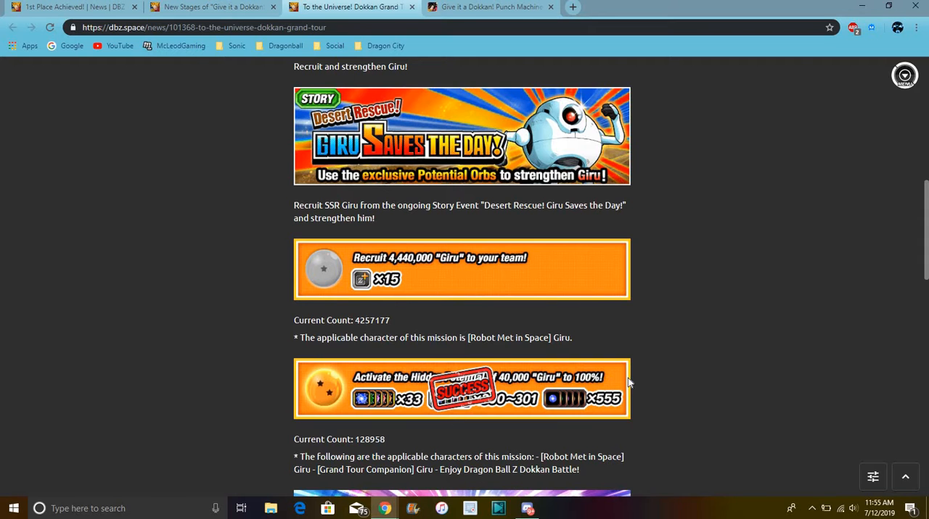
Scroll through the Grand Tour Giru mission list and counts, then back toward the top.
{"action": "scroll", "scroll_direction": "down", "scroll_amount": 3}
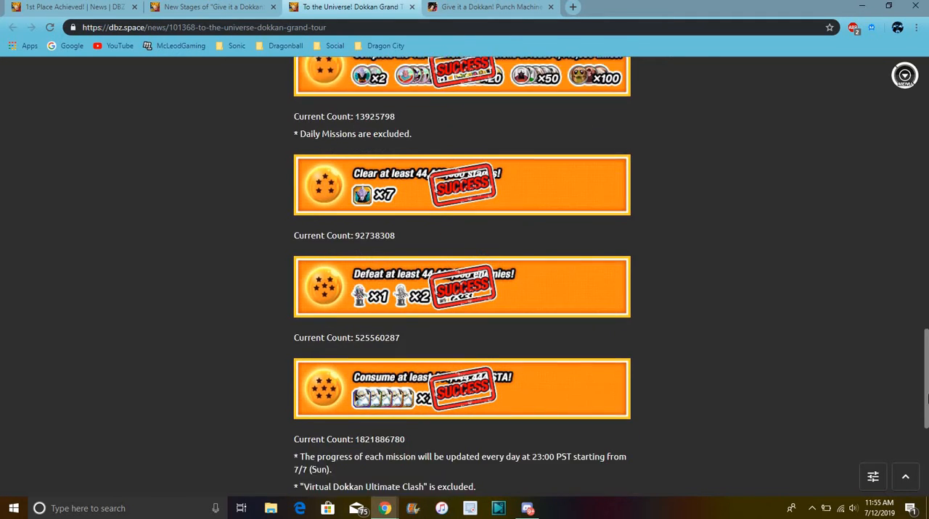
{"action": "scroll", "scroll_direction": "down", "scroll_amount": 3}
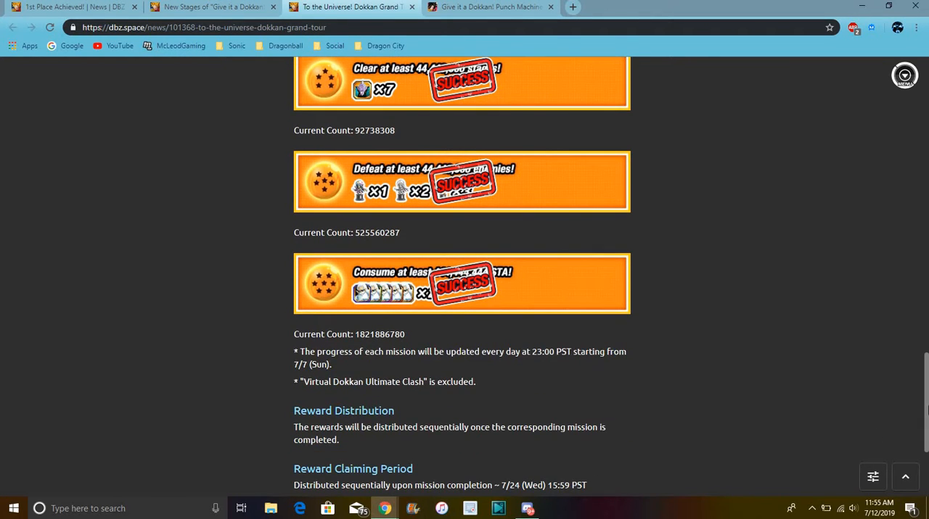
{"action": "scroll", "scroll_direction": "down", "scroll_amount": 3}
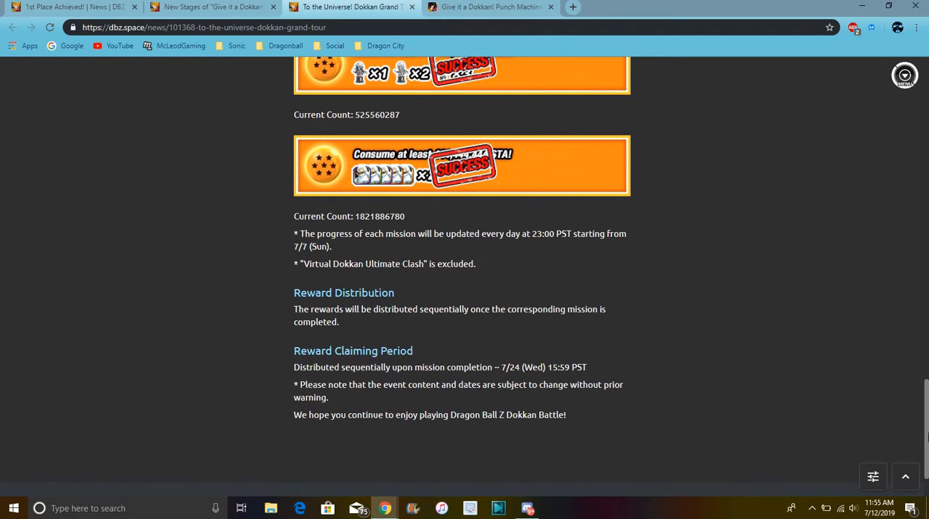
{"action": "scroll", "scroll_direction": "up", "scroll_amount": 3}
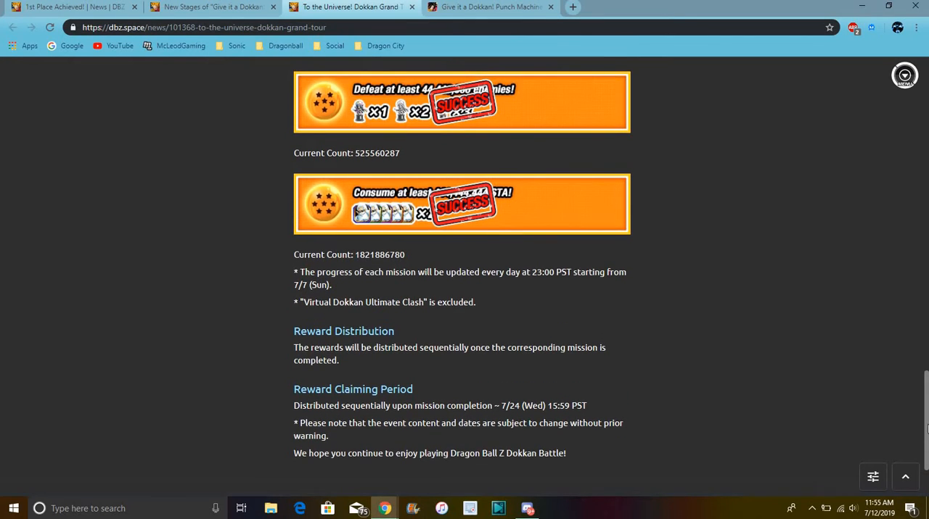
{"action": "scroll", "scroll_direction": "down", "scroll_amount": 3}
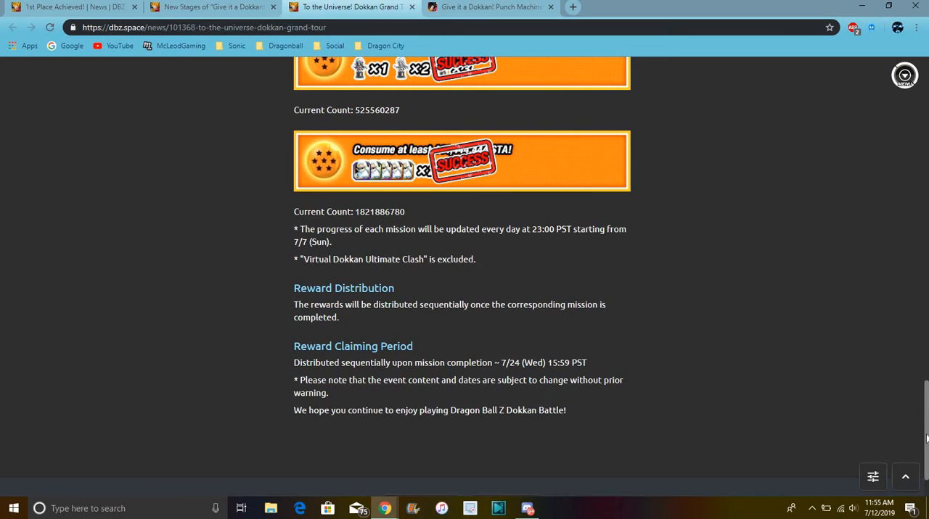
{"action": "scroll", "scroll_direction": "up", "scroll_amount": 3}
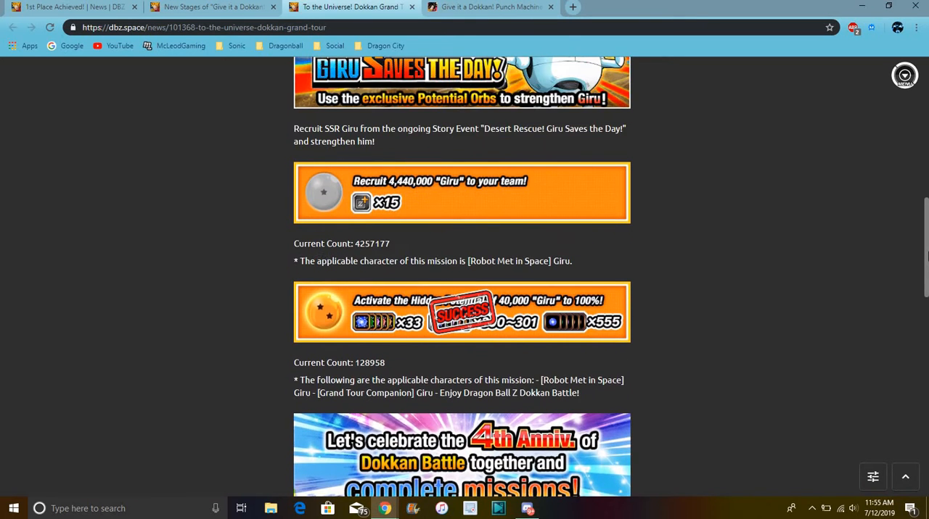
{"action": "scroll", "scroll_direction": "up", "scroll_amount": 3}
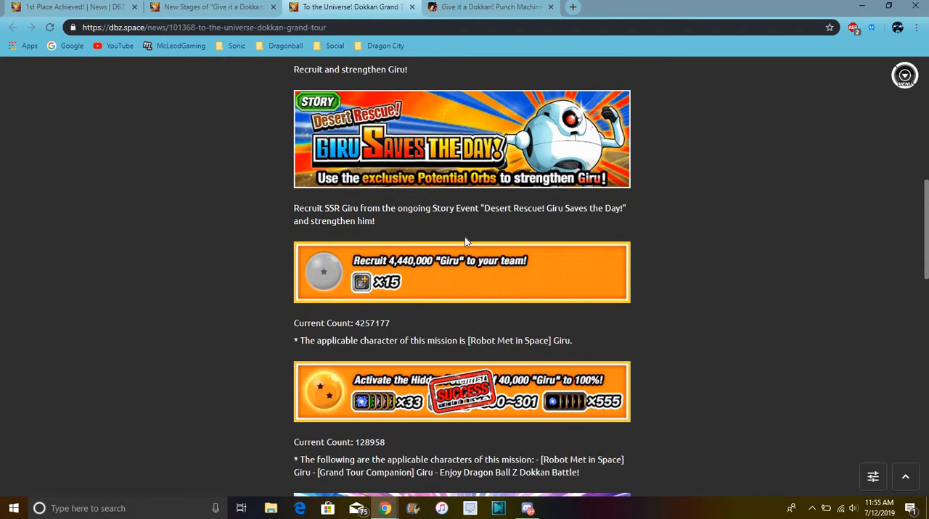
{"action": "mouse_move", "coordinate": [456, 297]}
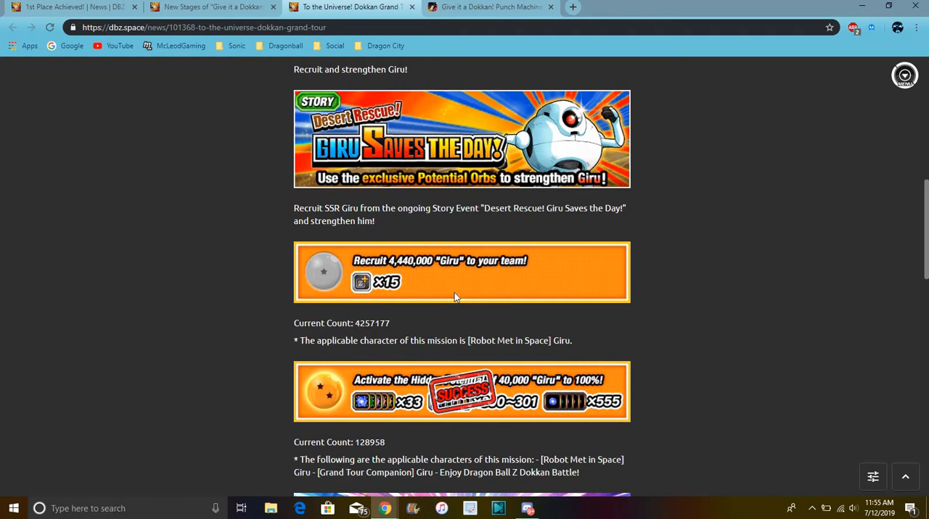
Read down to the Reward Claiming Period, return to the top, and bring up the Fandom Punch Machine wiki page.
{"action": "scroll", "scroll_direction": "down", "scroll_amount": 3}
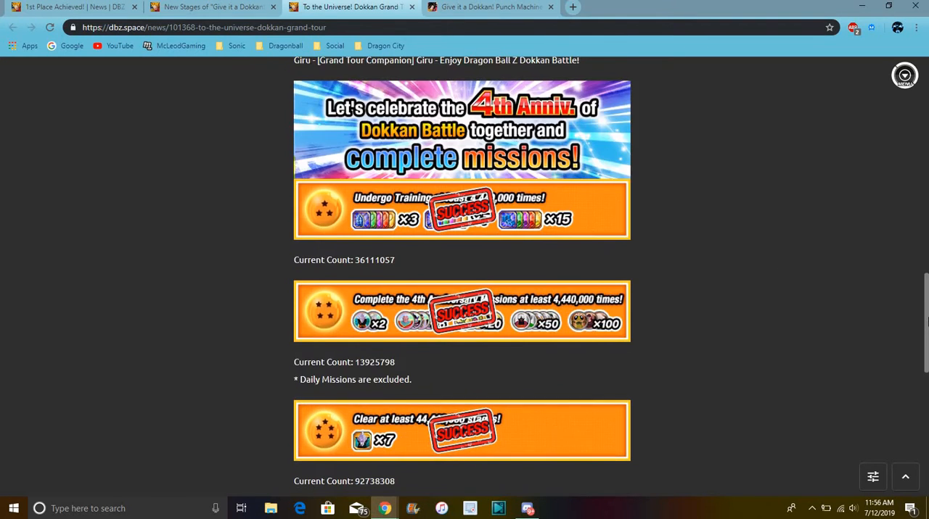
{"action": "scroll", "scroll_direction": "down", "scroll_amount": 3}
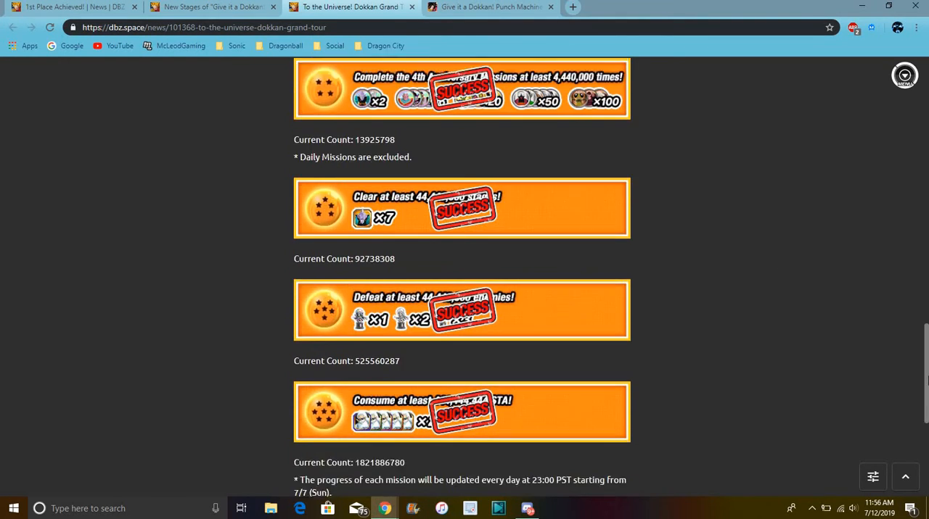
{"action": "scroll", "scroll_direction": "down", "scroll_amount": 3}
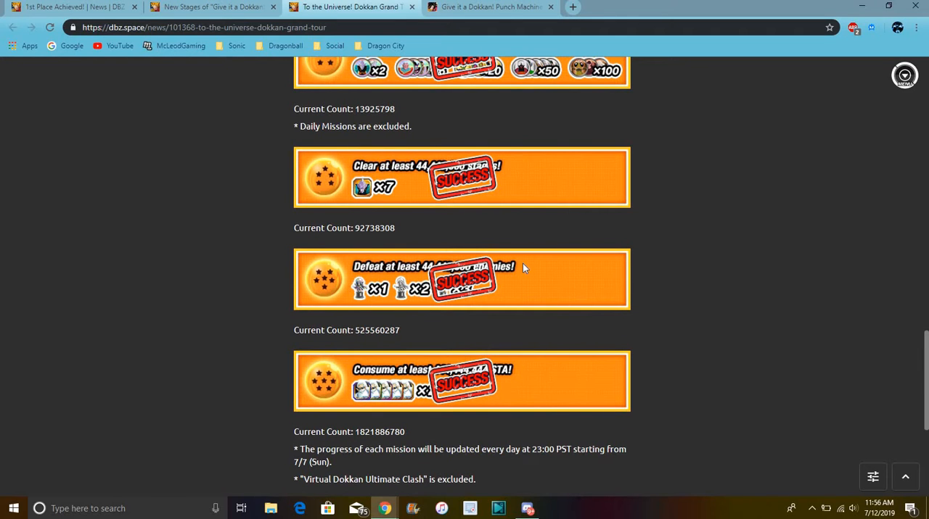
{"action": "mouse_move", "coordinate": [369, 180]}
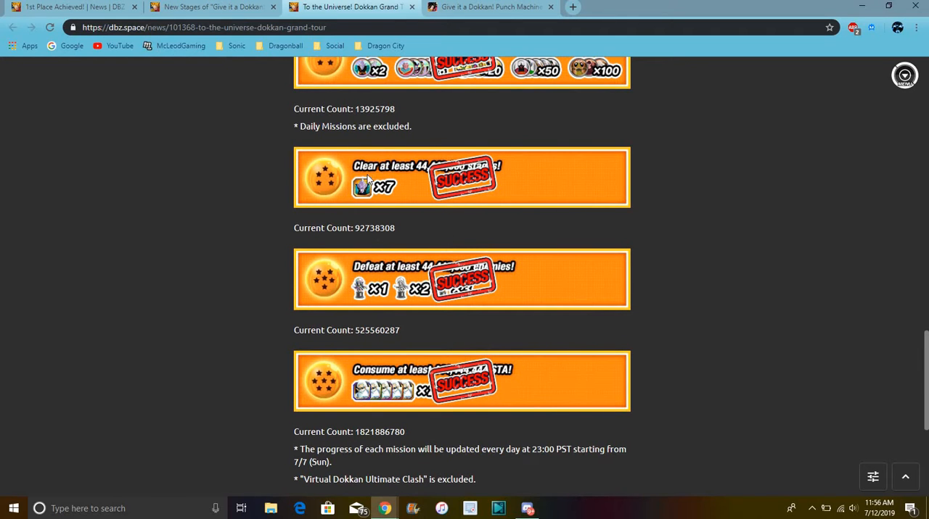
{"action": "mouse_move", "coordinate": [911, 351]}
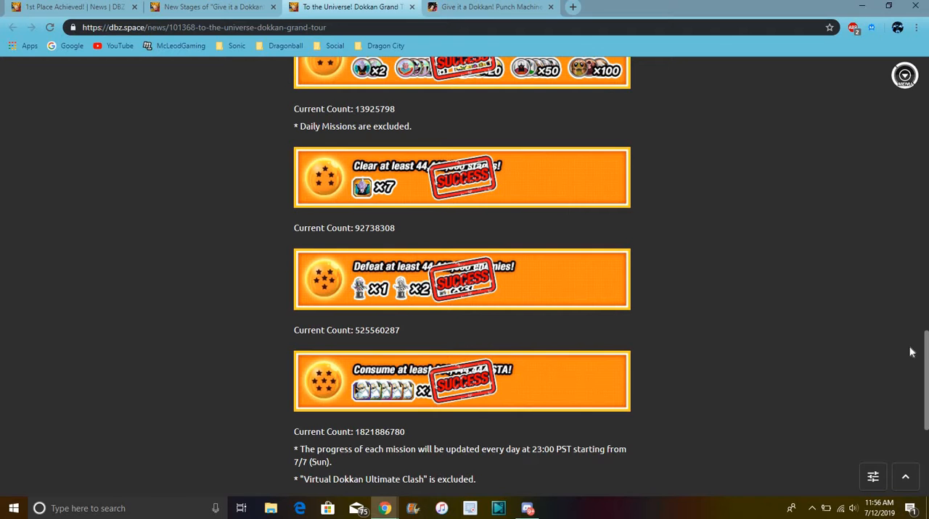
{"action": "scroll", "scroll_direction": "up", "scroll_amount": 3}
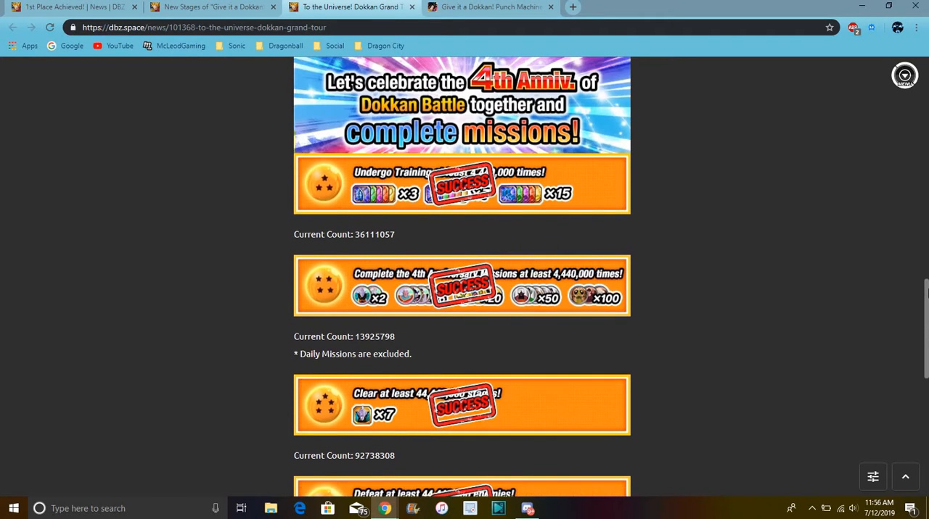
{"action": "scroll", "scroll_direction": "up", "scroll_amount": 3}
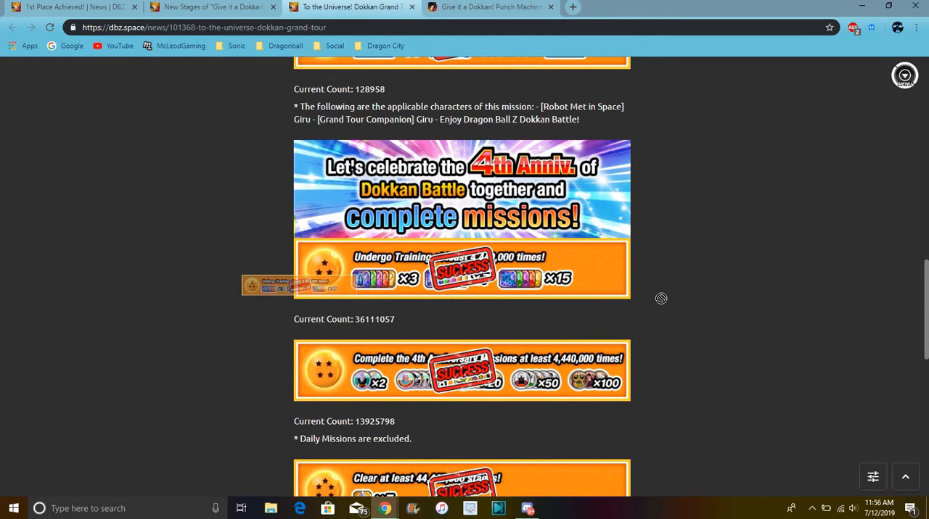
{"action": "scroll", "scroll_direction": "up", "scroll_amount": 3}
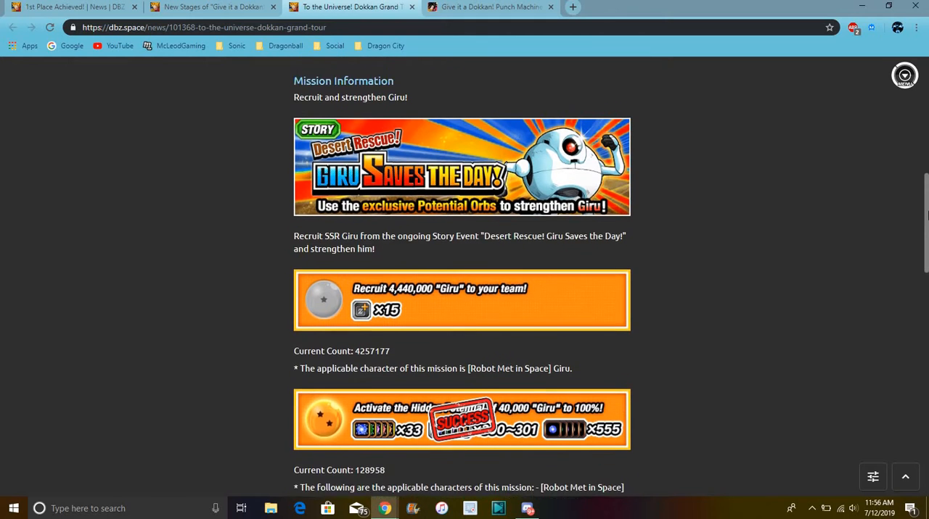
{"action": "left_click", "coordinate": [490, 6]}
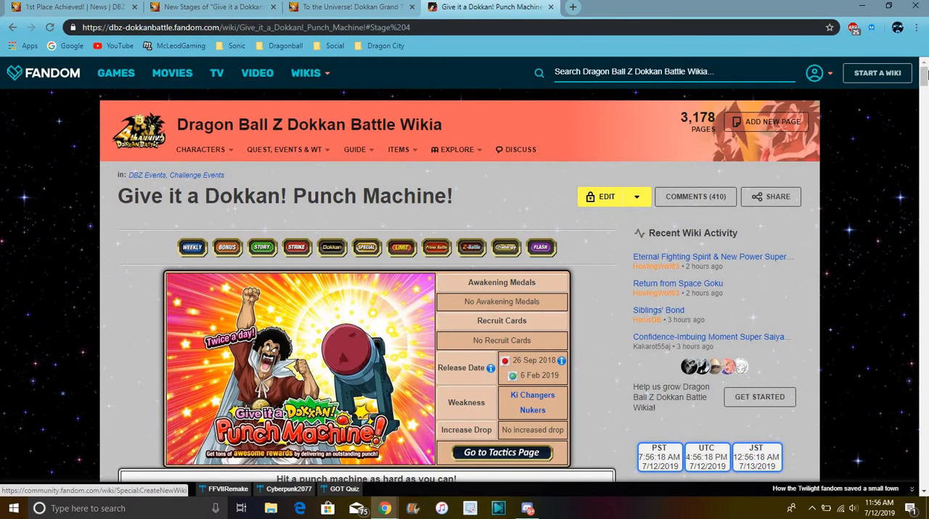
Scroll the Punch Machine wiki page through the stage list to the Stage 4 missions totaling 97 million.
{"action": "scroll", "scroll_direction": "down", "scroll_amount": 3}
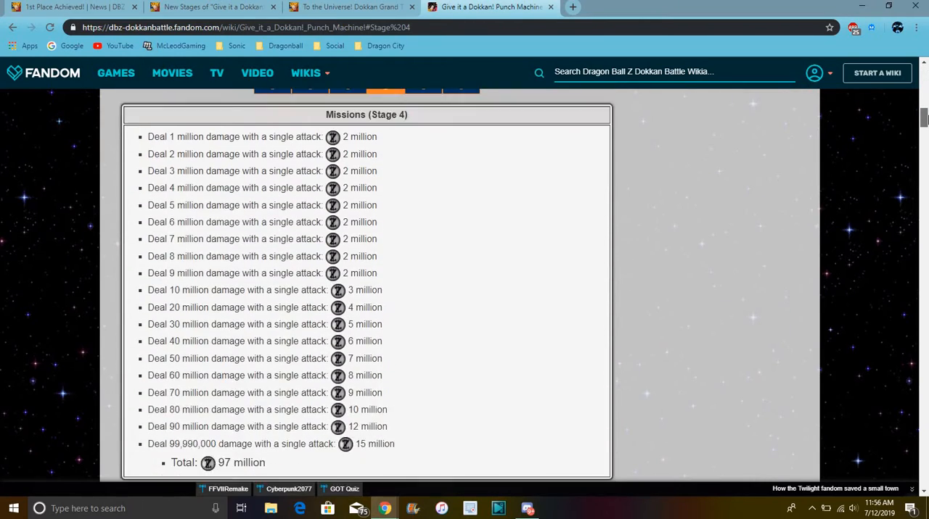
{"action": "scroll", "scroll_direction": "down", "scroll_amount": 3}
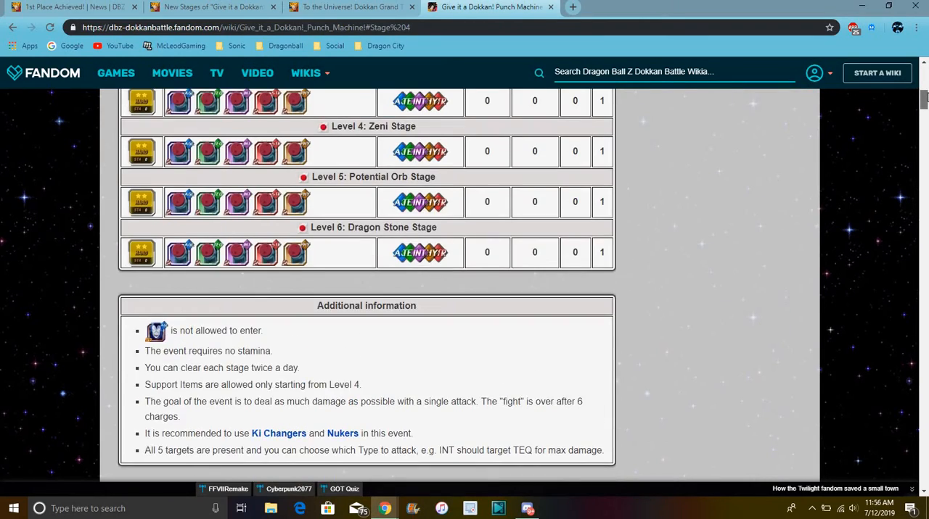
{"action": "scroll", "scroll_direction": "up", "scroll_amount": 3}
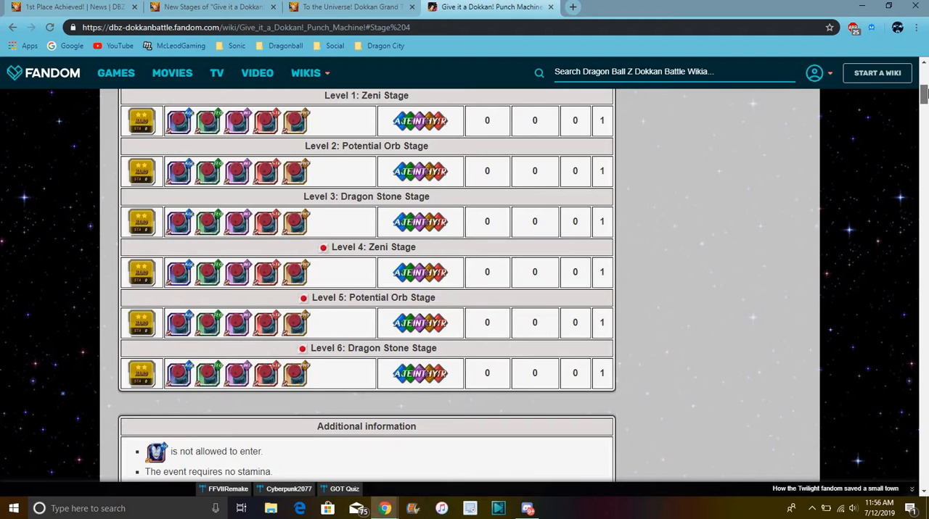
{"action": "scroll", "scroll_direction": "down", "scroll_amount": 3}
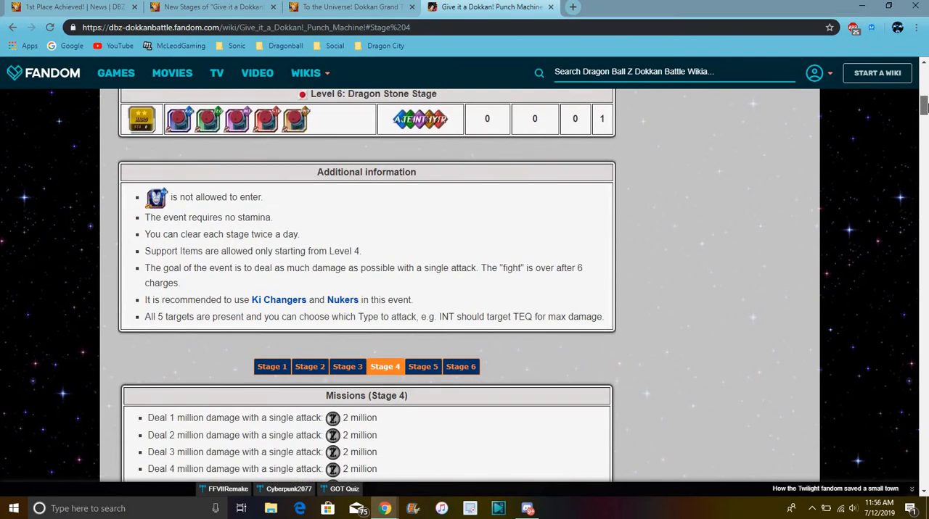
{"action": "scroll", "scroll_direction": "down", "scroll_amount": 3}
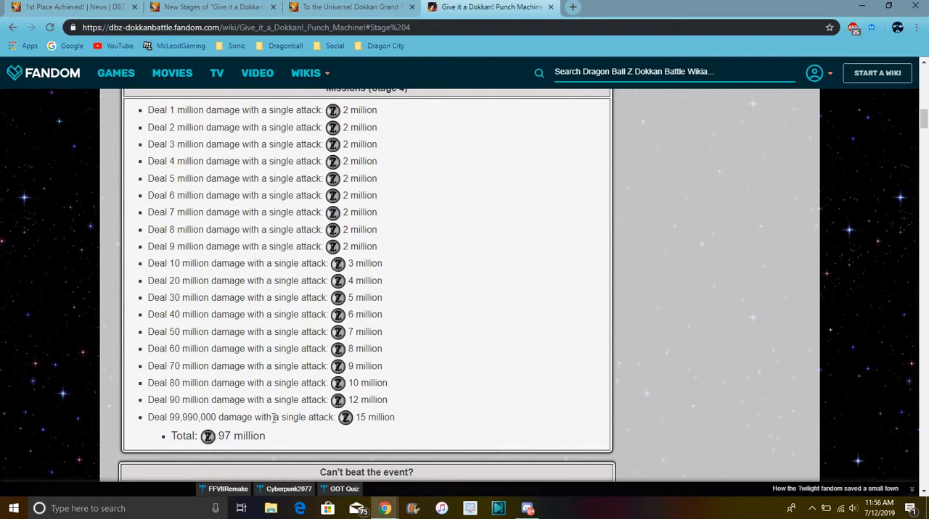
{"action": "mouse_move", "coordinate": [349, 177]}
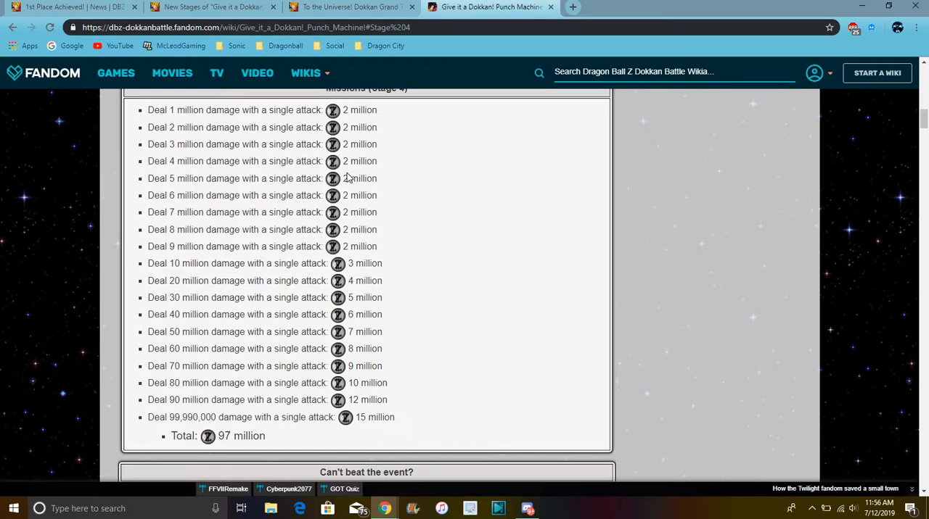
{"action": "mouse_move", "coordinate": [221, 315]}
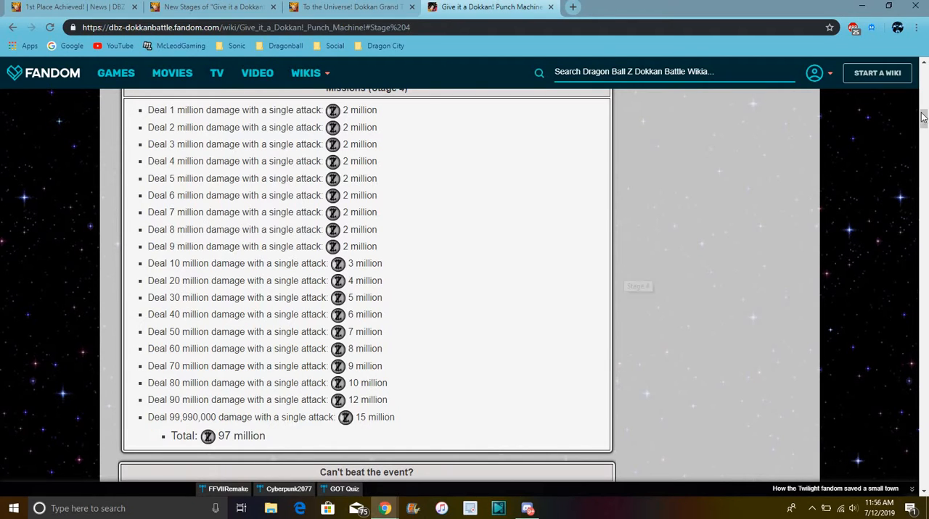
{"action": "scroll", "scroll_direction": "up", "scroll_amount": 3}
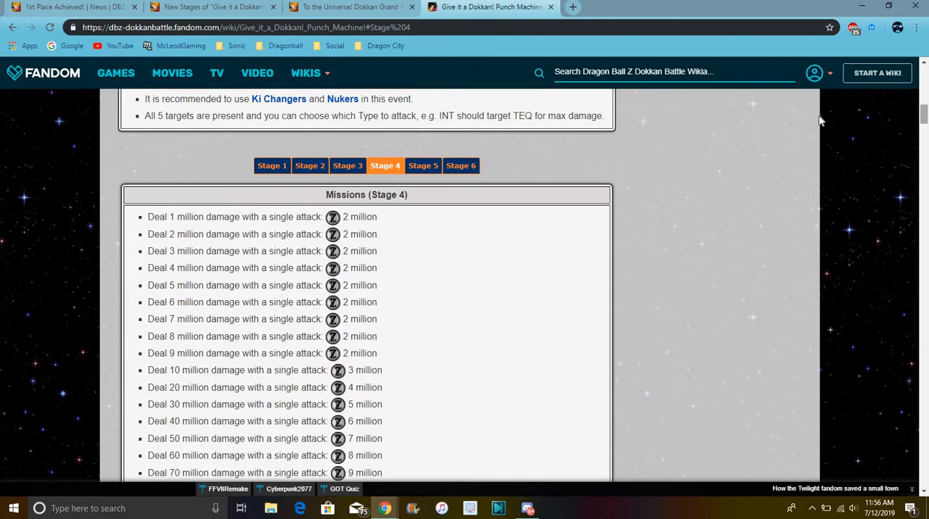
Compare the Stage 3, Stage 4 and Stage 5 mission rewards in the Missions box.
{"action": "left_click", "coordinate": [347, 166]}
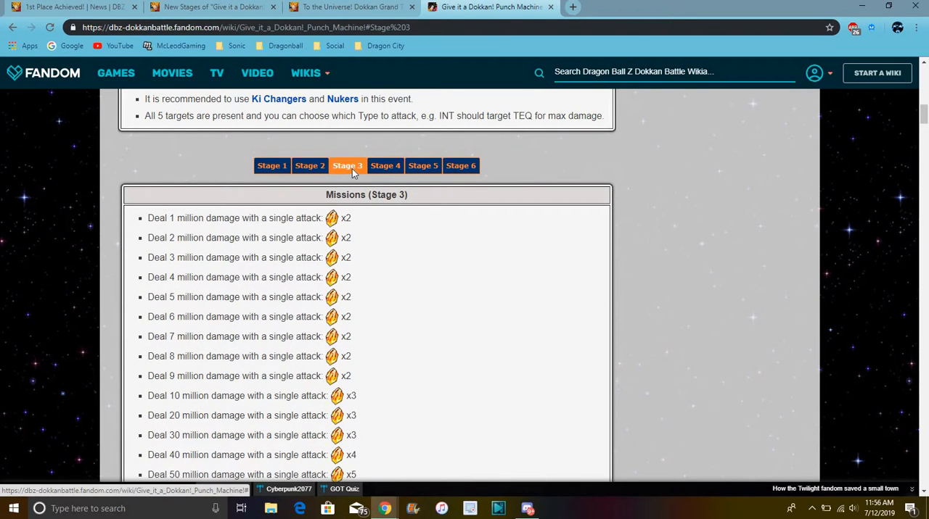
{"action": "left_click", "coordinate": [386, 165]}
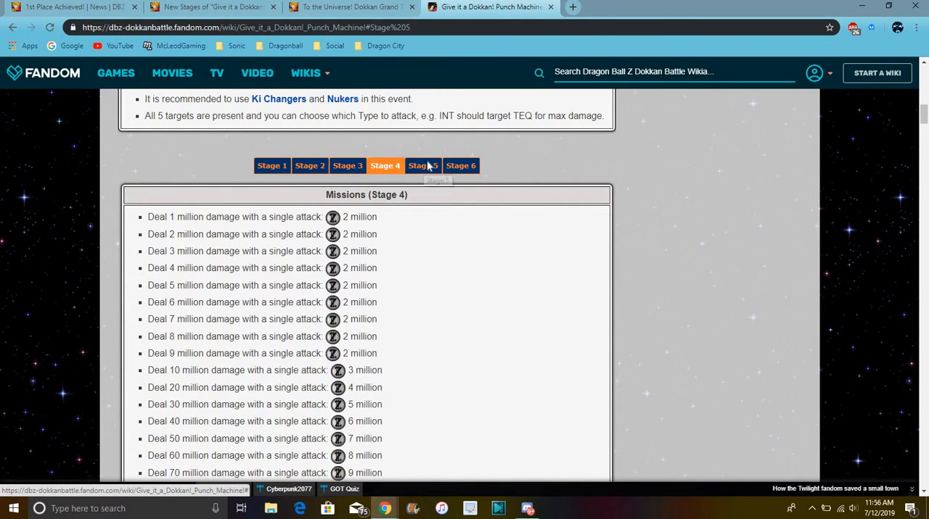
{"action": "left_click", "coordinate": [423, 166]}
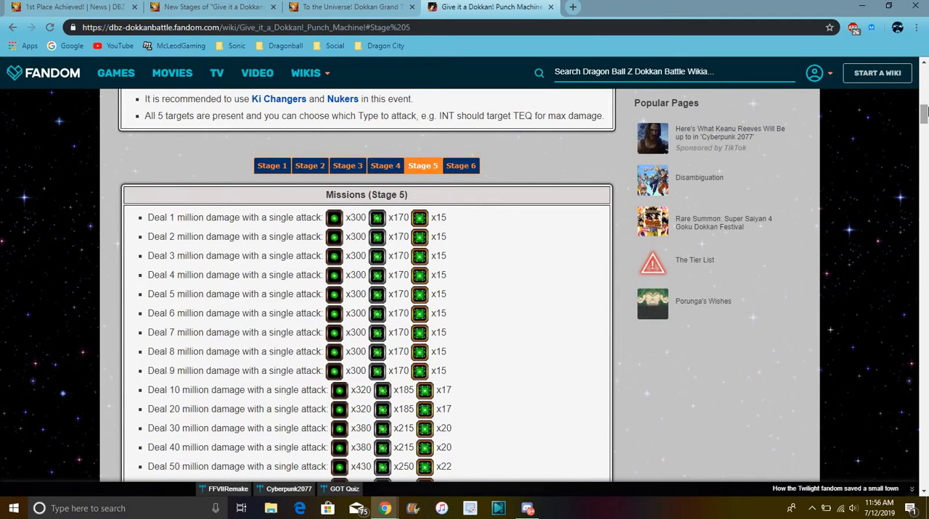
{"action": "scroll", "scroll_direction": "down", "scroll_amount": 3}
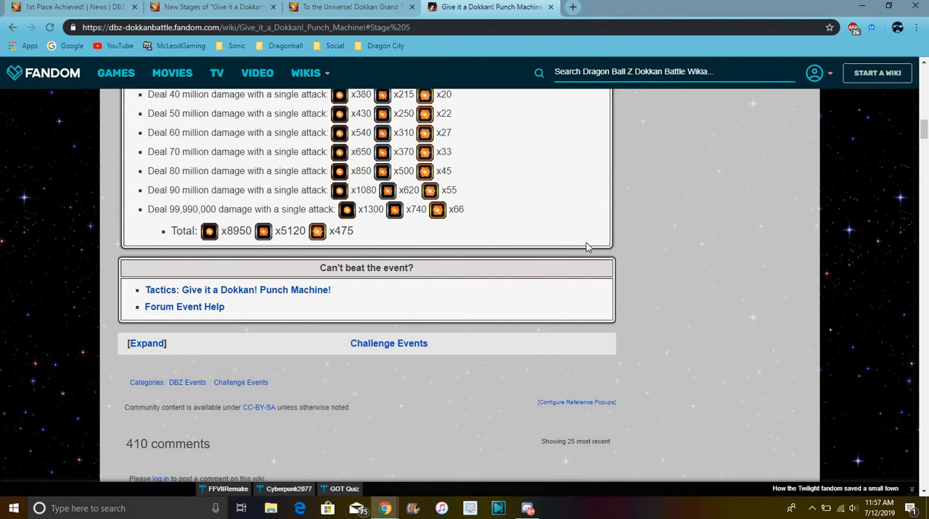
{"action": "scroll", "scroll_direction": "up", "scroll_amount": 3}
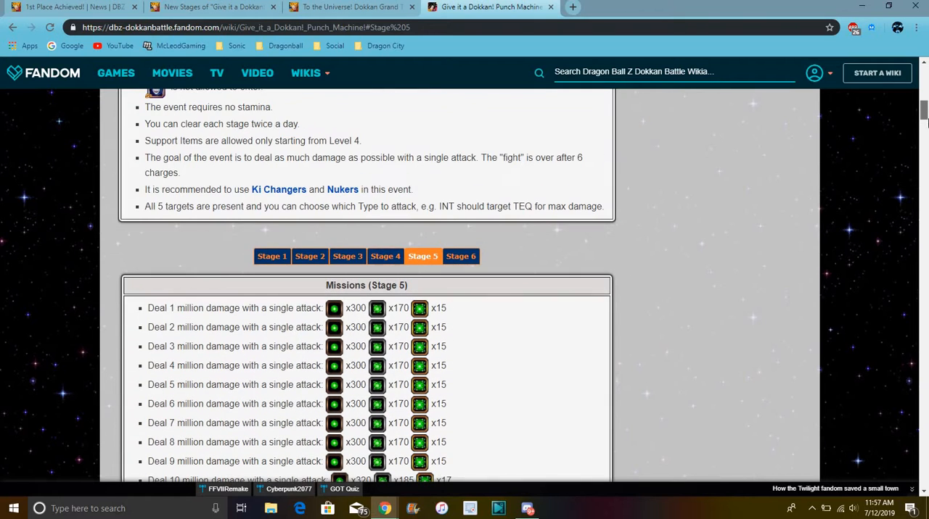
Show the Stage 6 missions and scroll to their x89 reward total.
{"action": "left_click", "coordinate": [461, 256]}
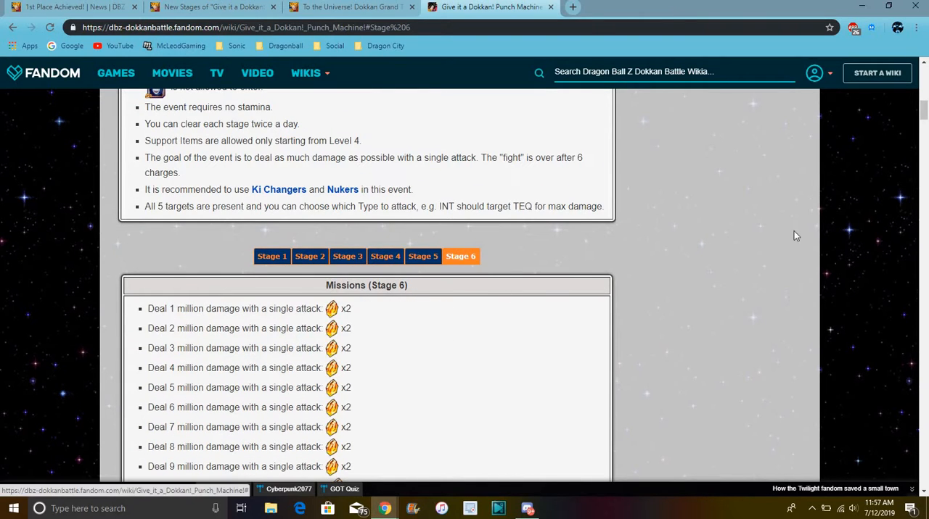
{"action": "scroll", "scroll_direction": "down", "scroll_amount": 3}
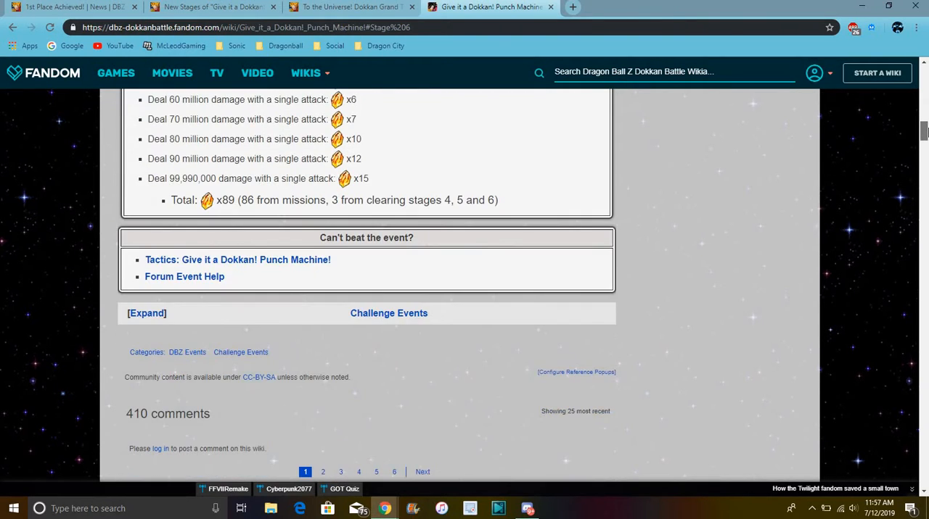
{"action": "scroll", "scroll_direction": "up", "scroll_amount": 3}
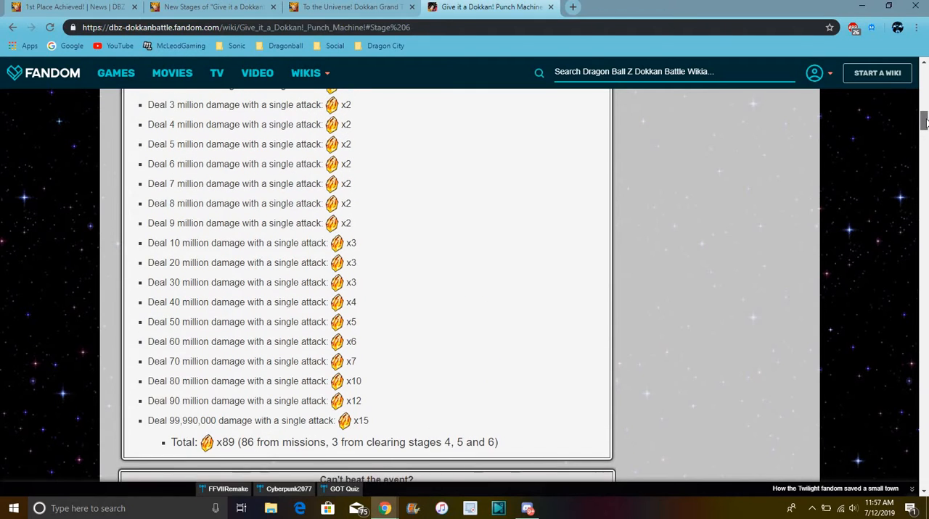
{"action": "scroll", "scroll_direction": "up", "scroll_amount": 3}
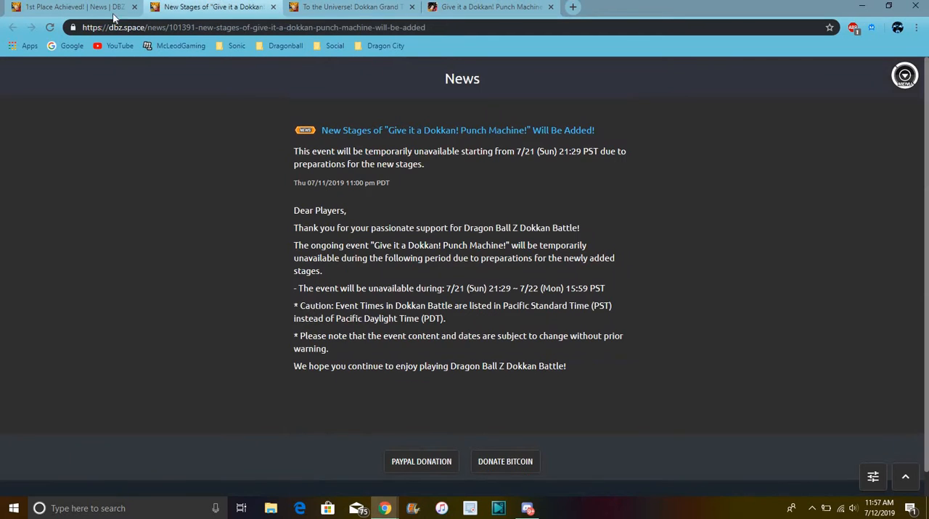
Bring up the '1st Place Achieved!' 100 Dragon Stones article and scroll to its top.
{"action": "left_click", "coordinate": [70, 6]}
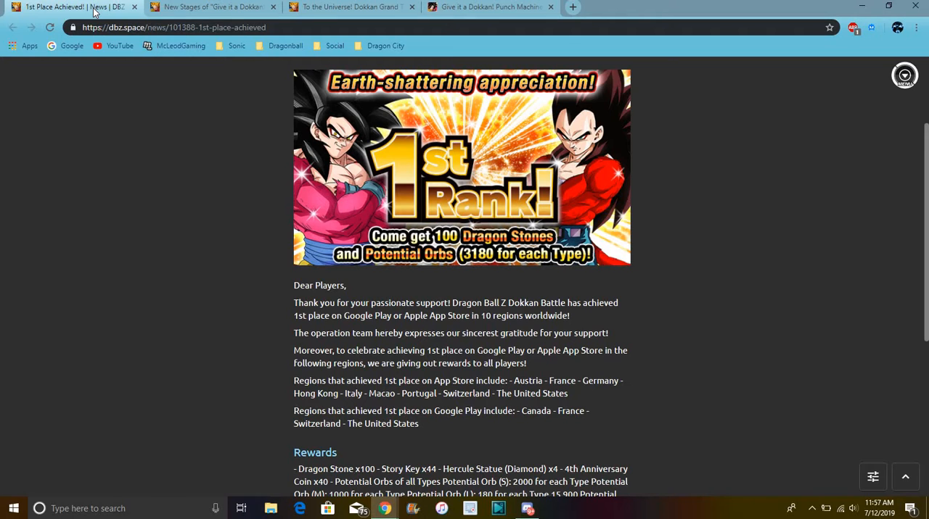
{"action": "mouse_move", "coordinate": [379, 161]}
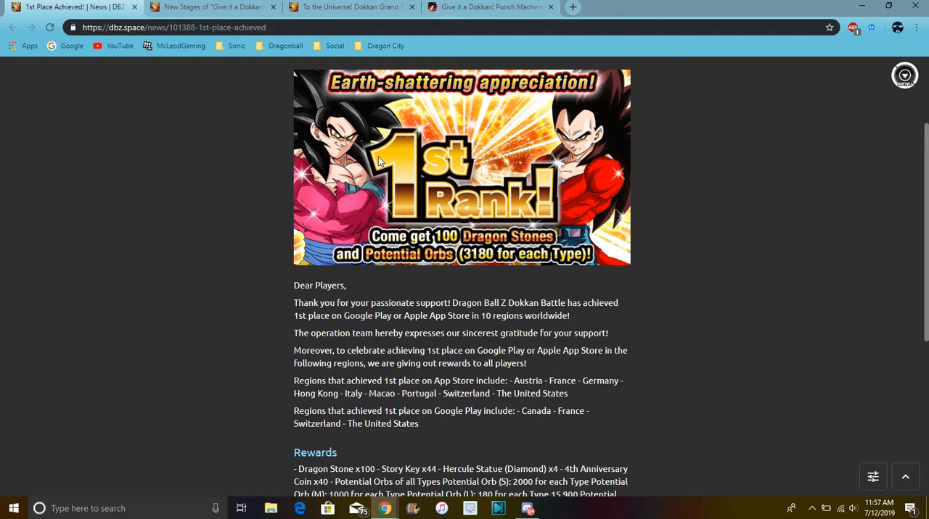
{"action": "scroll", "scroll_direction": "up", "scroll_amount": 3}
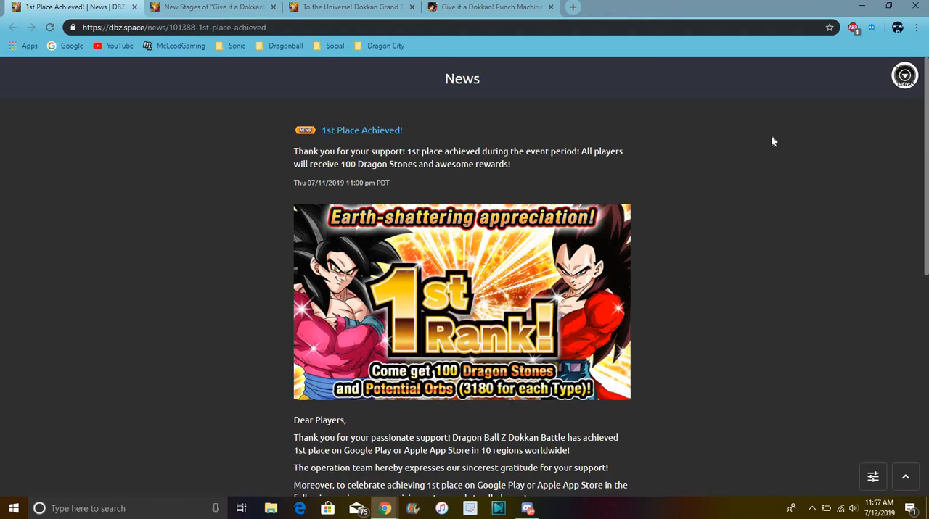
{"action": "mouse_move", "coordinate": [761, 155]}
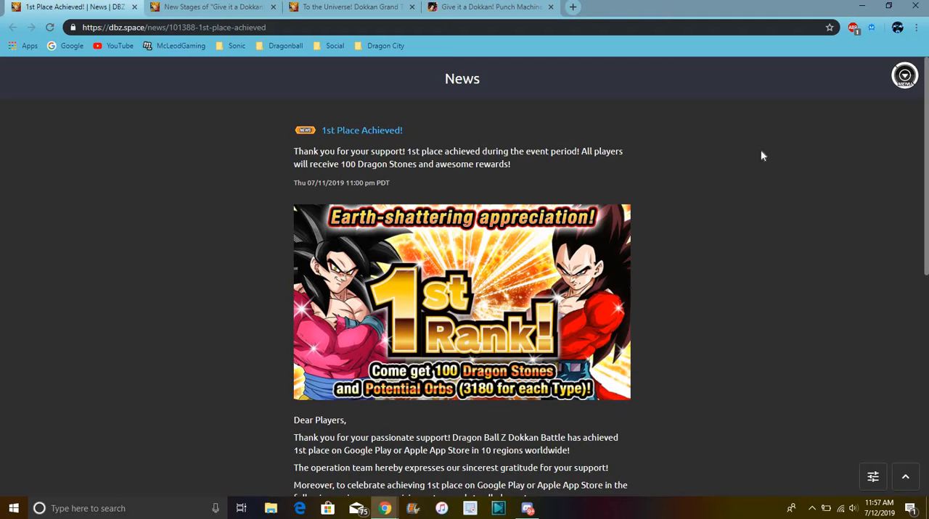
{"action": "mouse_move", "coordinate": [708, 302]}
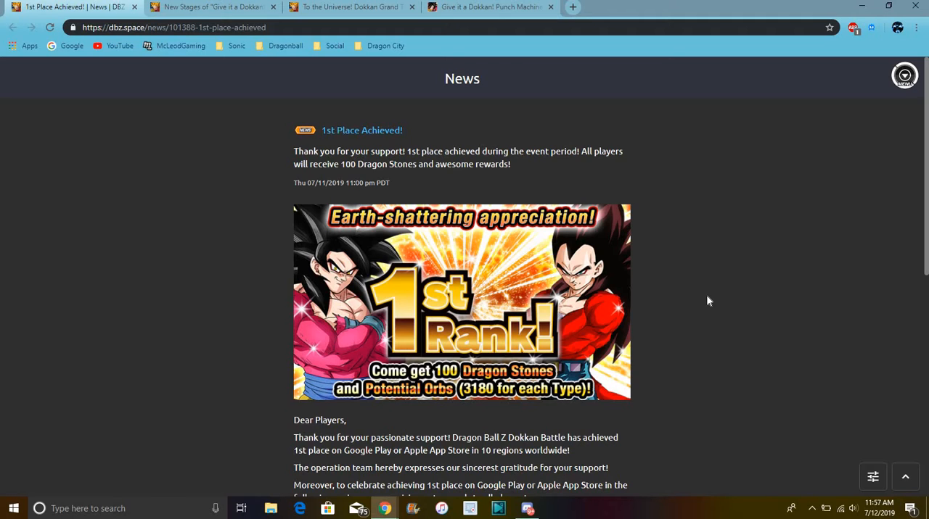